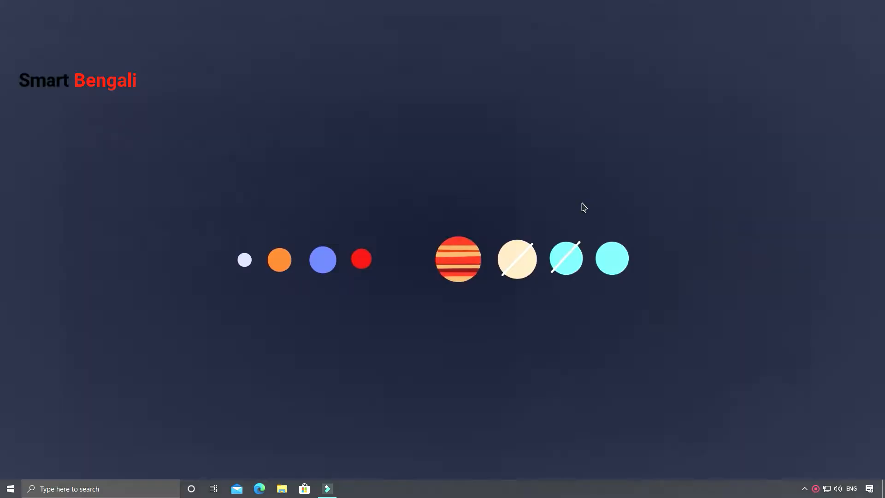
Bring up the free cloud-technology courses promo page and scroll through the Google Cloud and AWS course cards
click(259, 488)
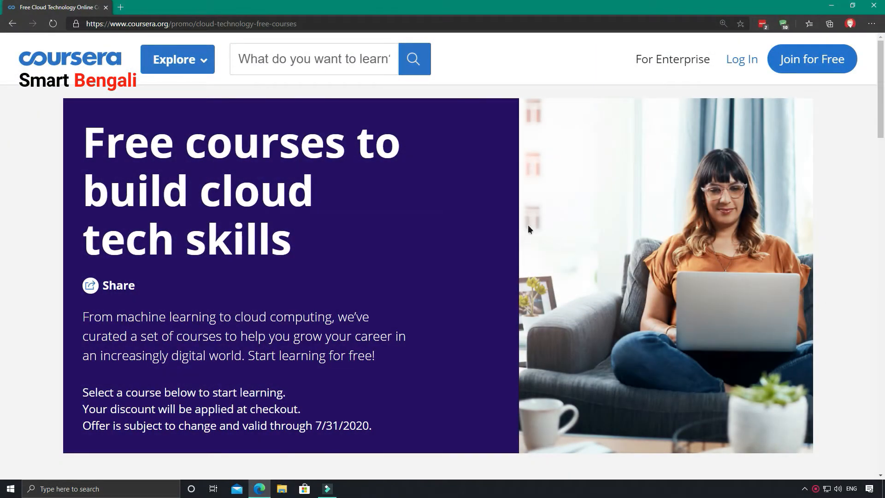
scroll(down, 3)
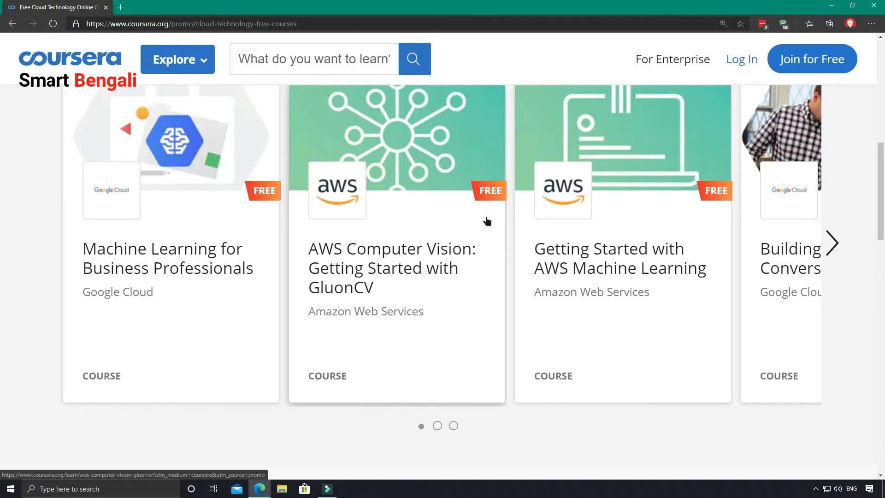
scroll(up, 3)
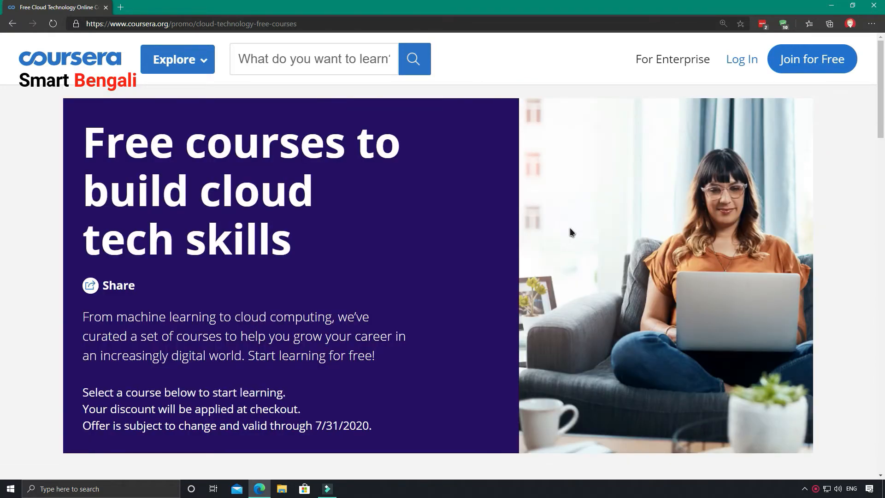
mouse_move(554, 244)
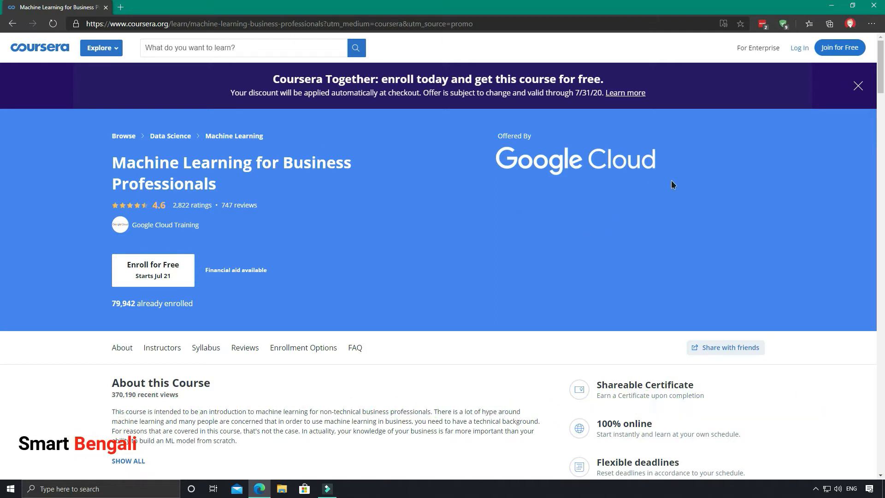
mouse_move(174, 315)
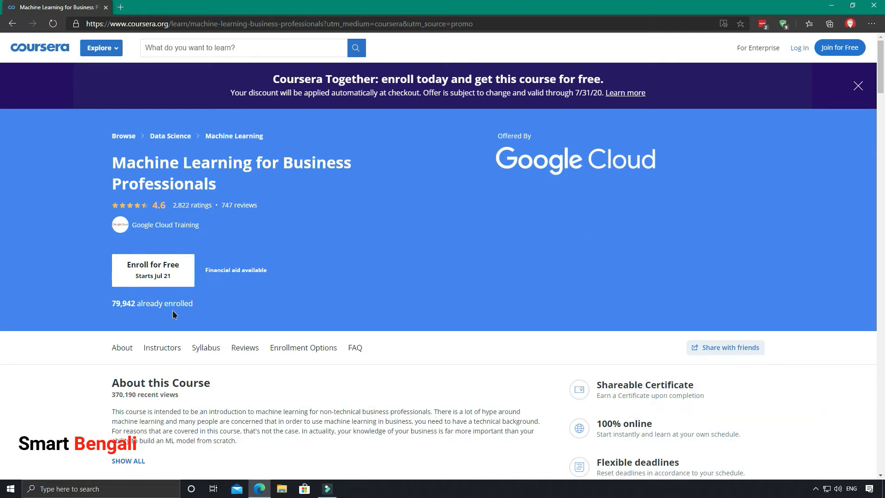
mouse_move(176, 319)
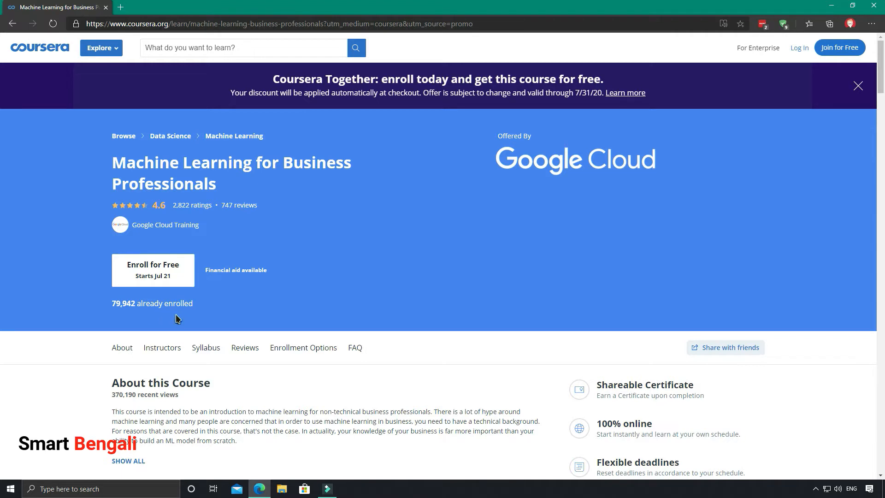
mouse_move(162, 300)
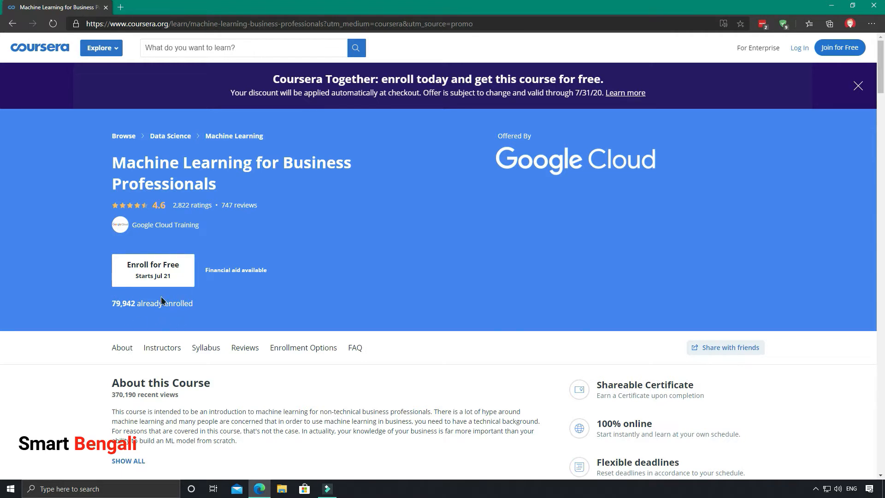
mouse_move(219, 298)
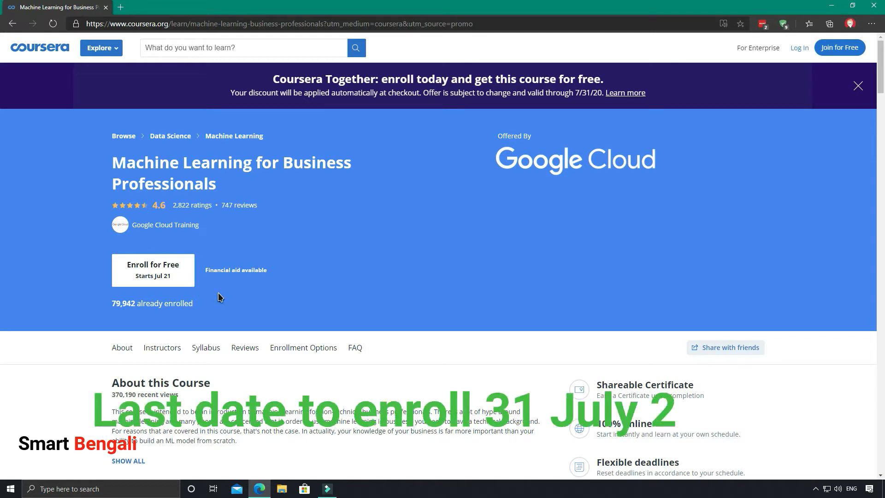
scroll(down, 3)
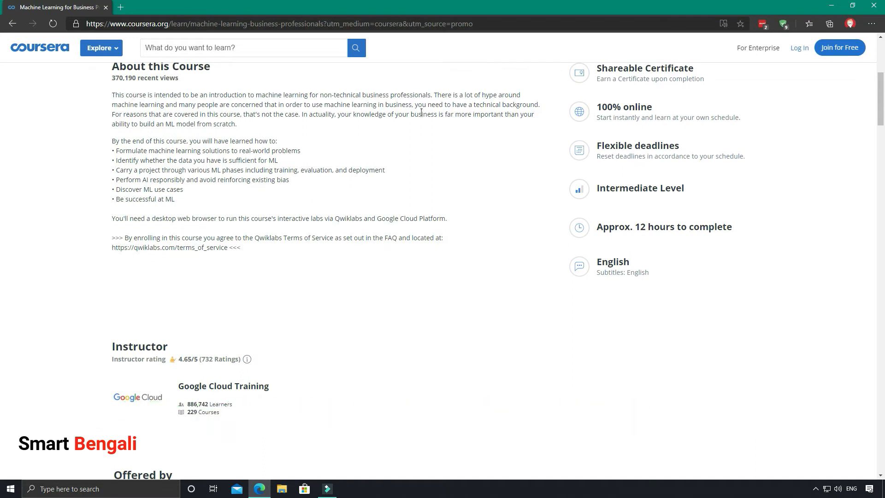
mouse_move(433, 127)
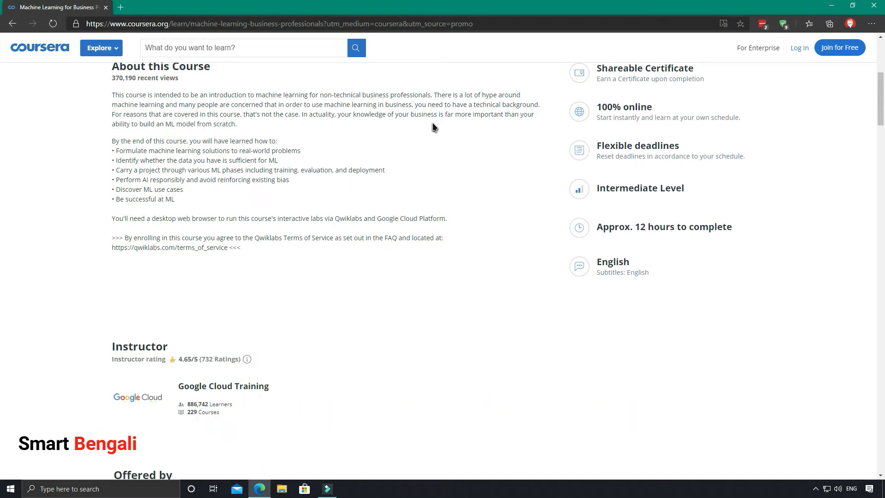
mouse_move(383, 127)
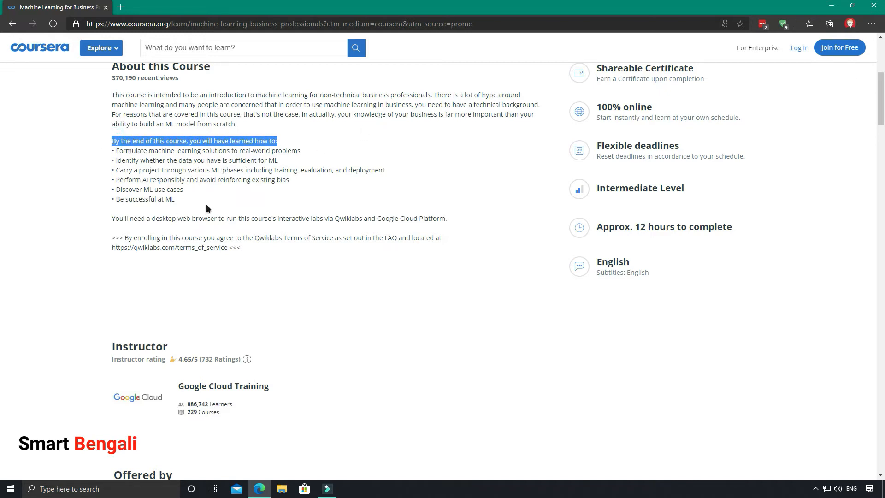
mouse_move(219, 216)
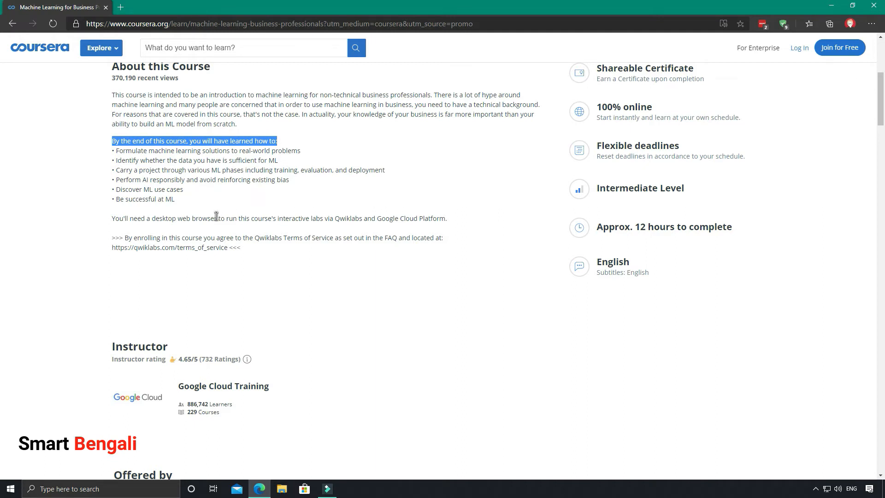
mouse_move(575, 94)
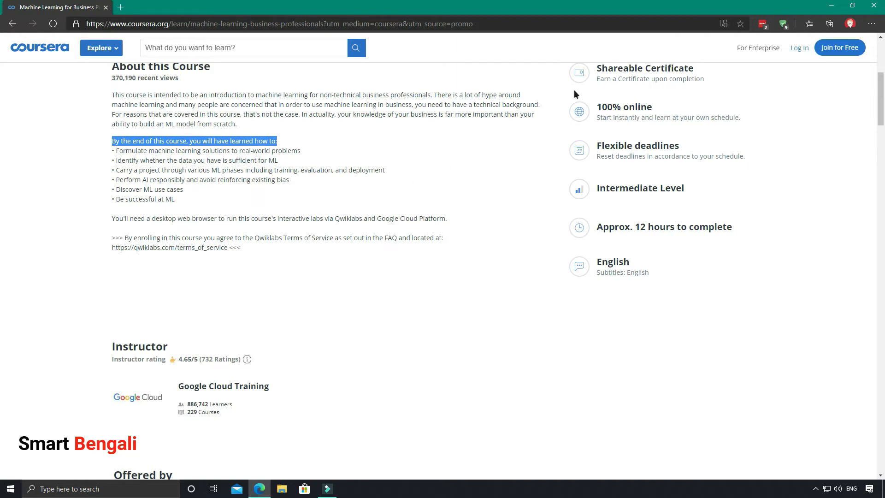
scroll(up, 3)
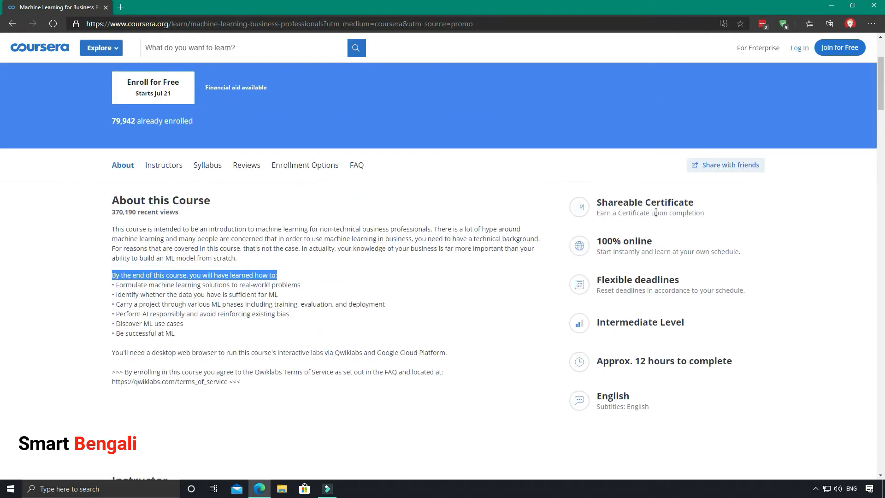
mouse_move(707, 221)
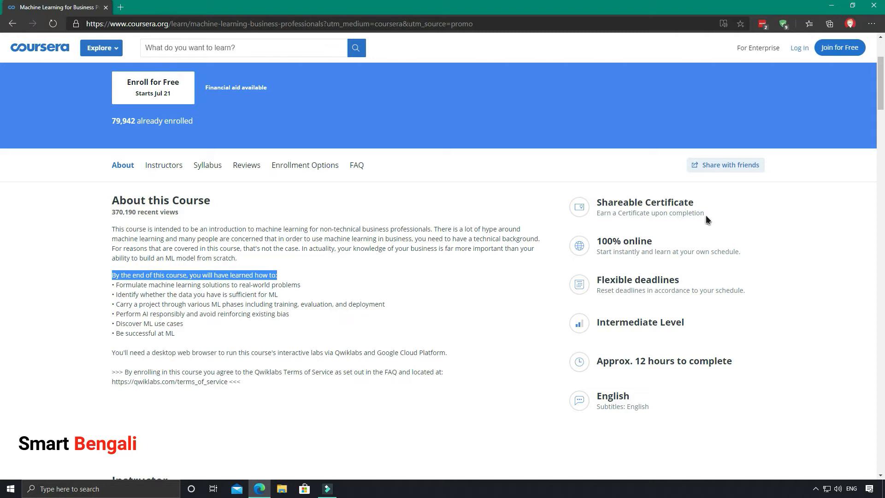
mouse_move(613, 284)
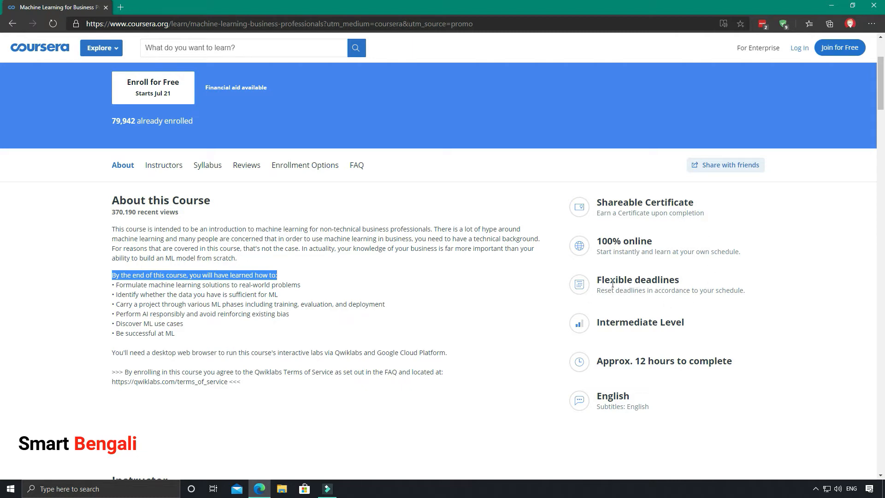
mouse_move(648, 287)
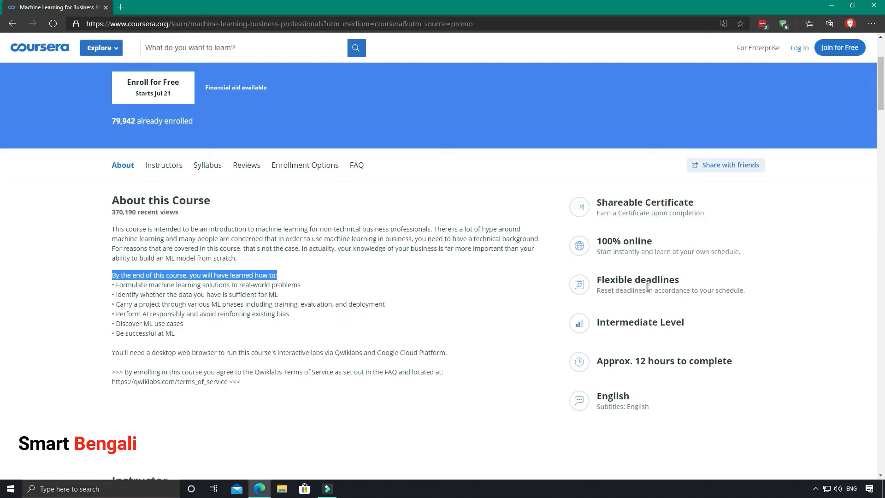
mouse_move(599, 380)
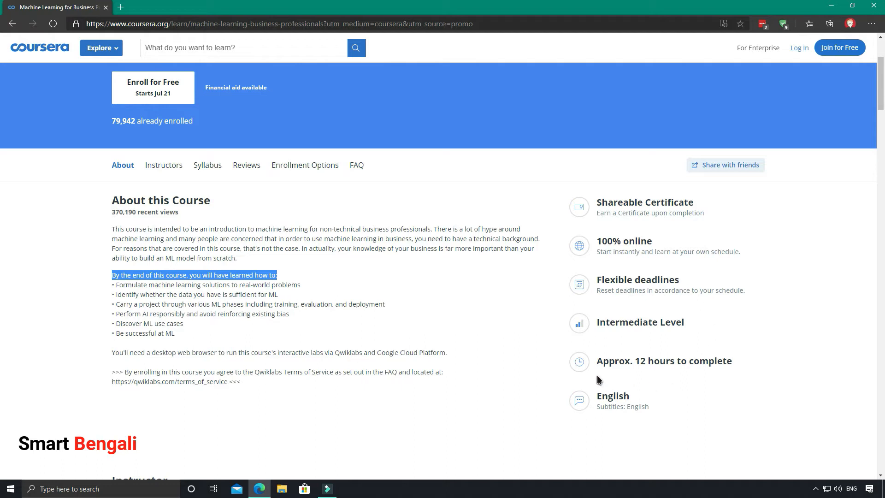
mouse_move(724, 375)
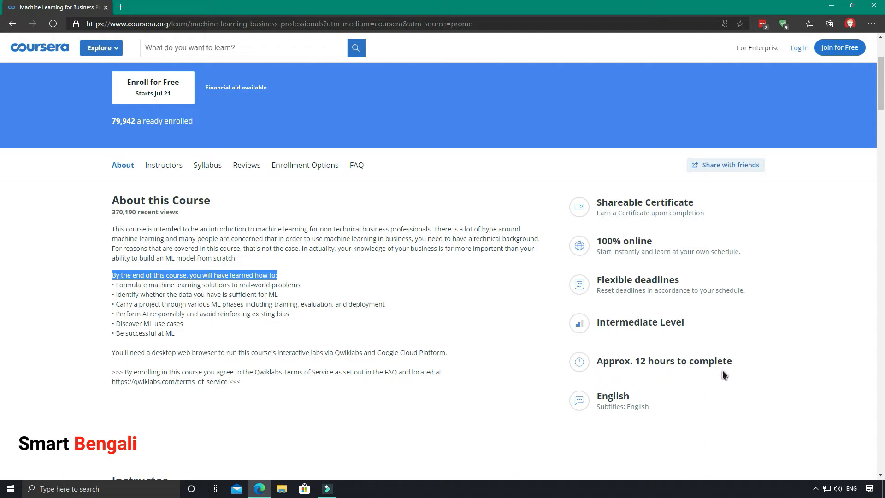
mouse_move(705, 420)
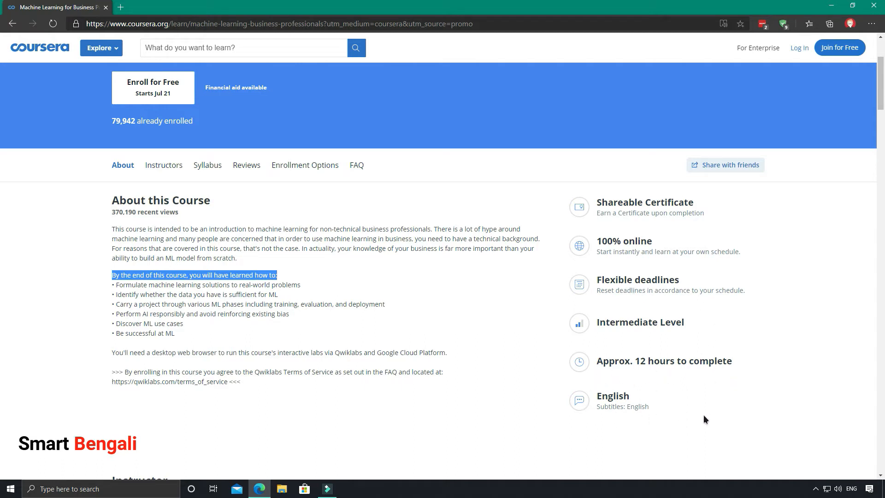
mouse_move(560, 411)
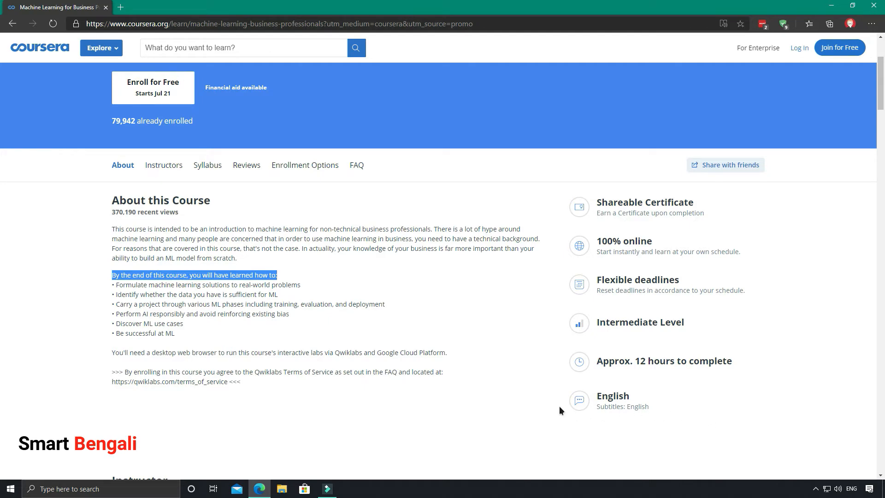
scroll(up, 3)
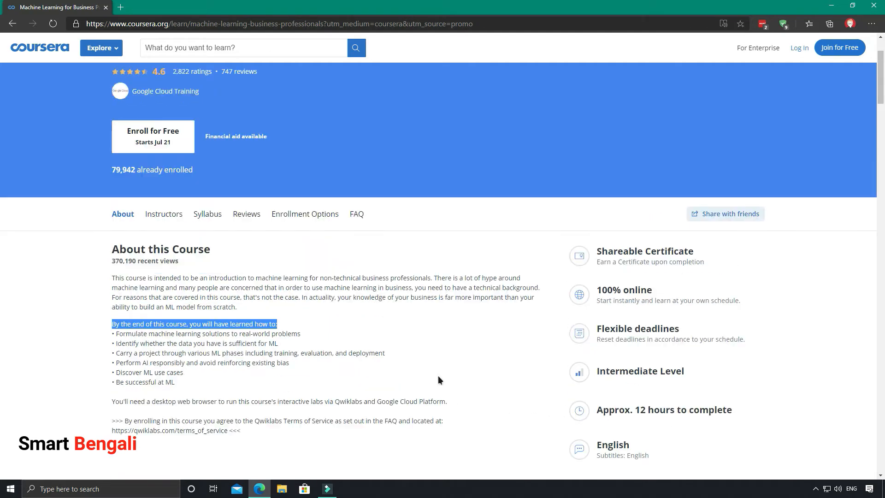
scroll(up, 3)
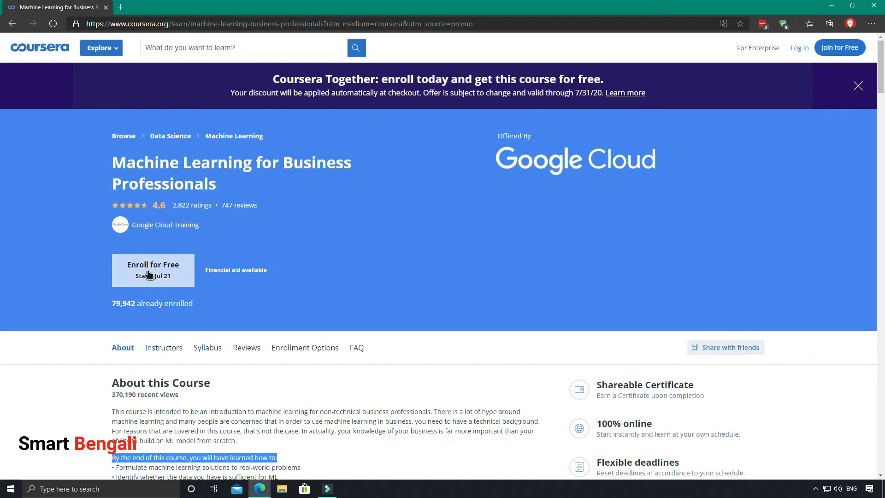
Start free enrollment, dismiss the sign-up form and choose to log in with an existing account
click(153, 264)
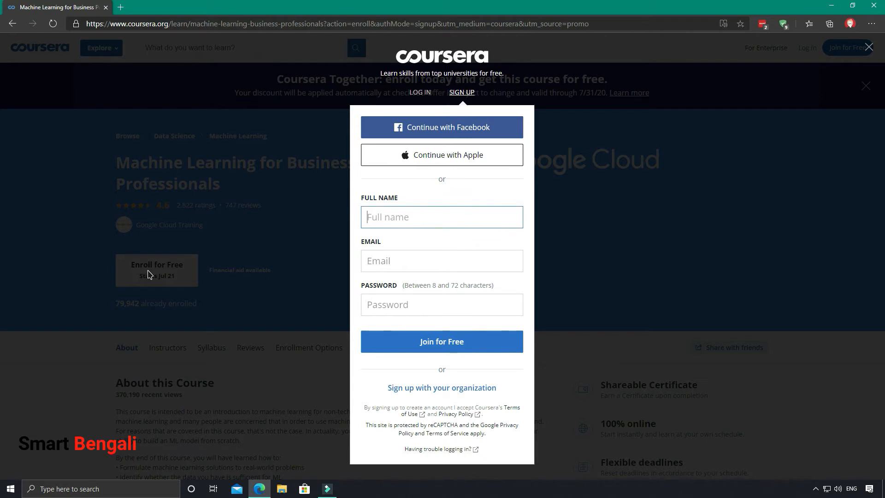
click(798, 47)
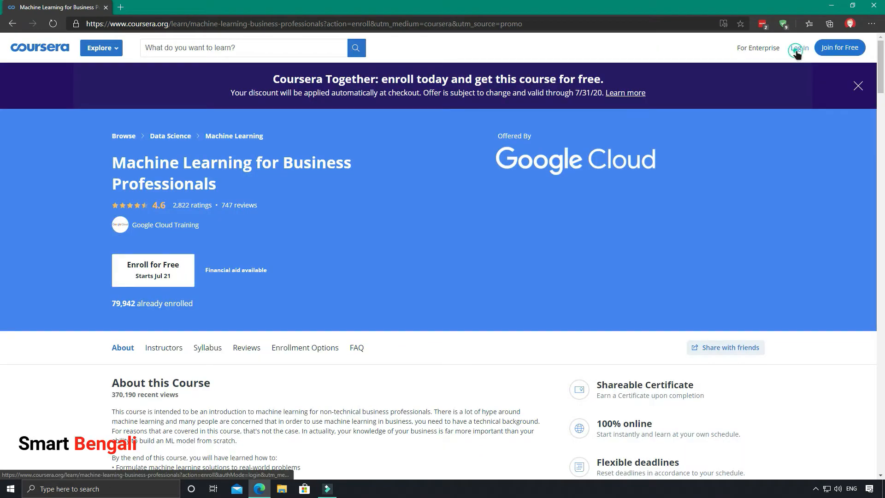
click(798, 47)
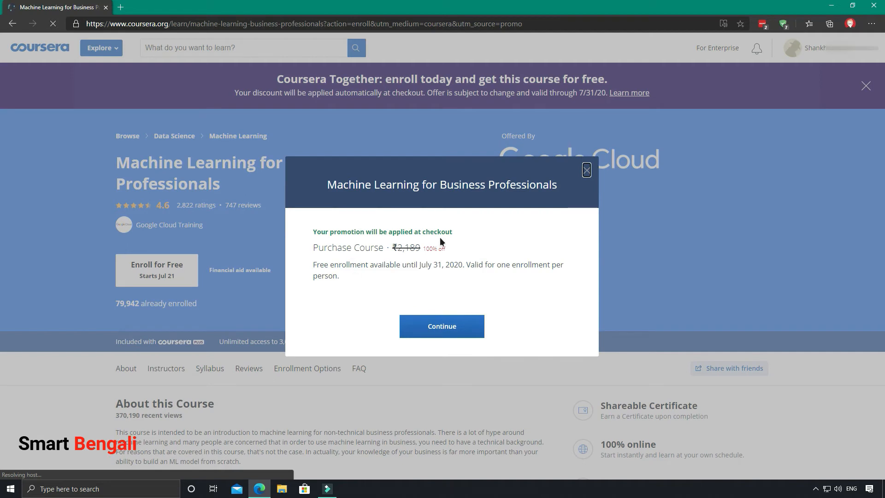
mouse_move(394, 261)
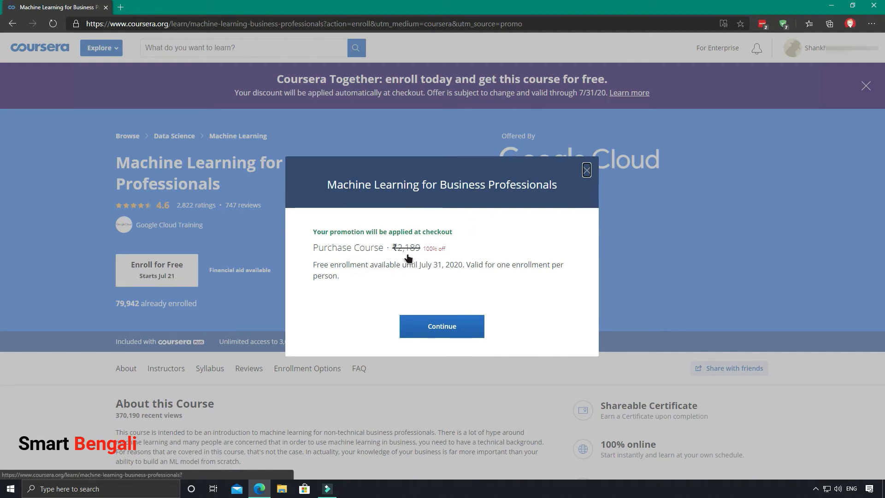
mouse_move(455, 263)
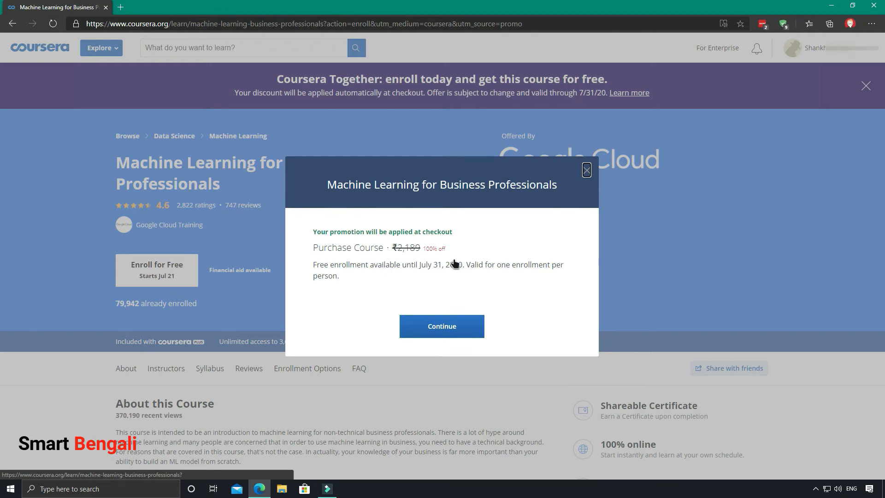
mouse_move(445, 261)
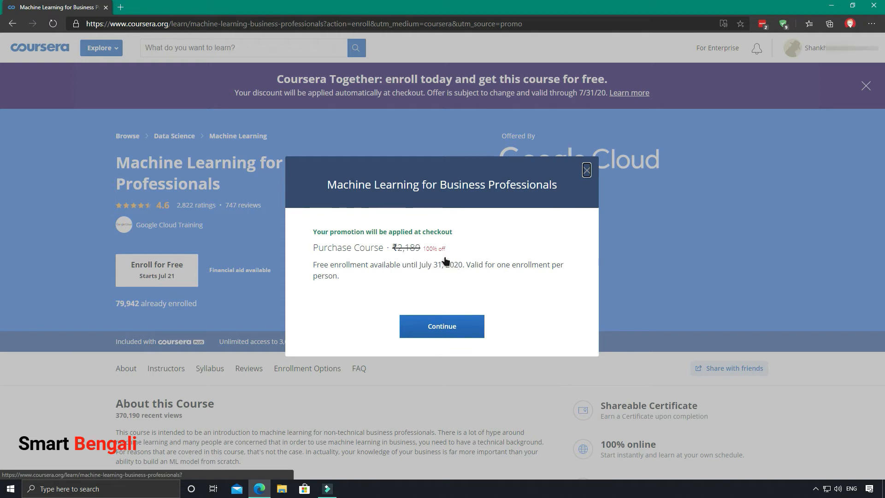
mouse_move(548, 276)
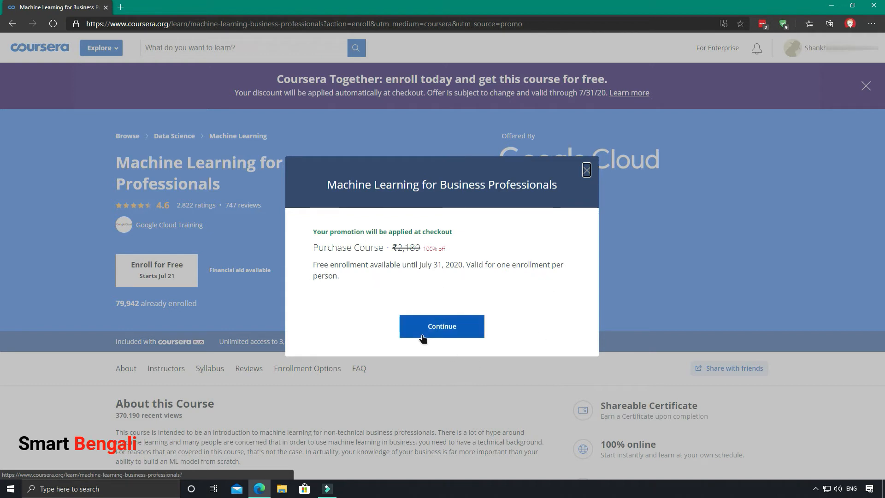
Continue with the free promotional enrollment through to the checkout page
click(442, 326)
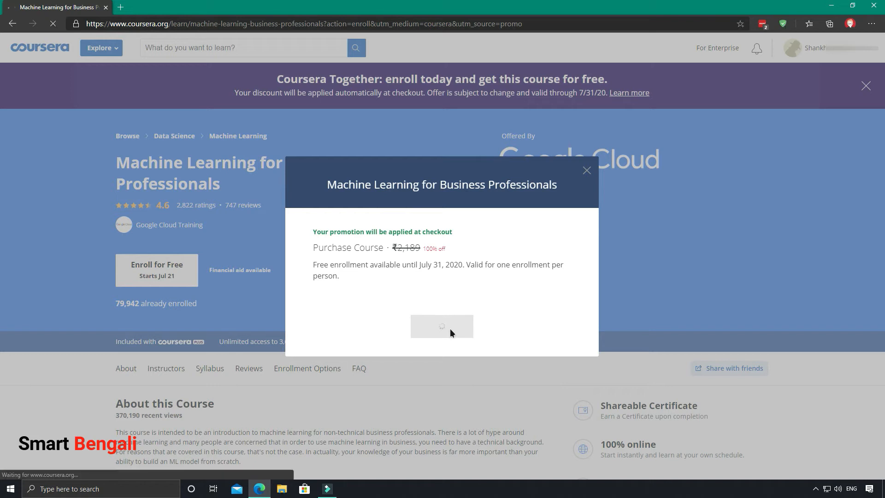
click(442, 326)
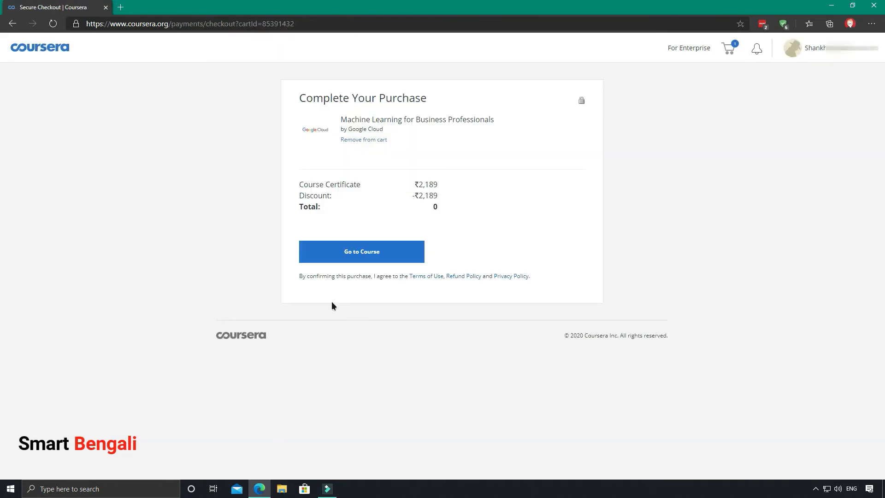
mouse_move(352, 262)
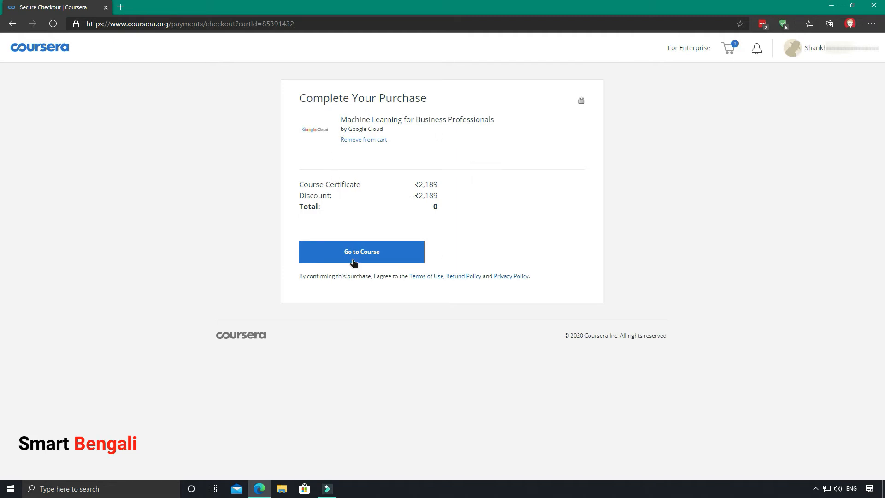
Confirm the zero-total purchase via Go to Course, reaching the Congratulations page
click(362, 251)
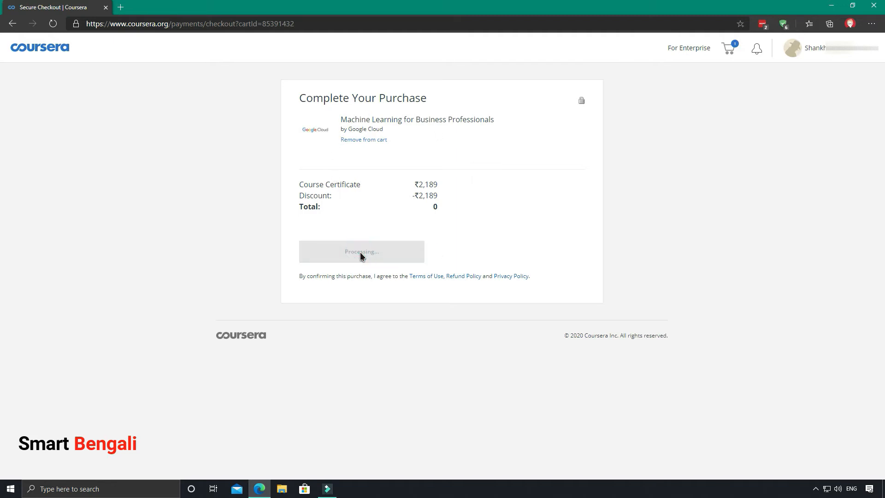
click(361, 251)
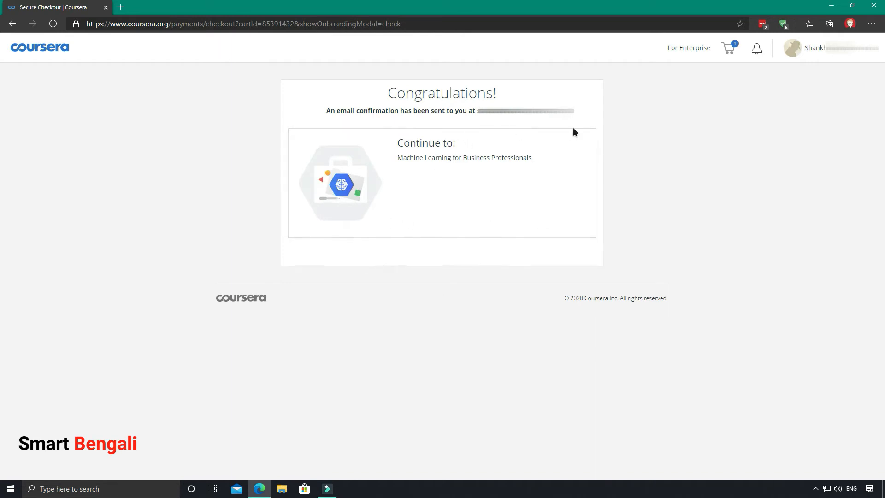
mouse_move(551, 196)
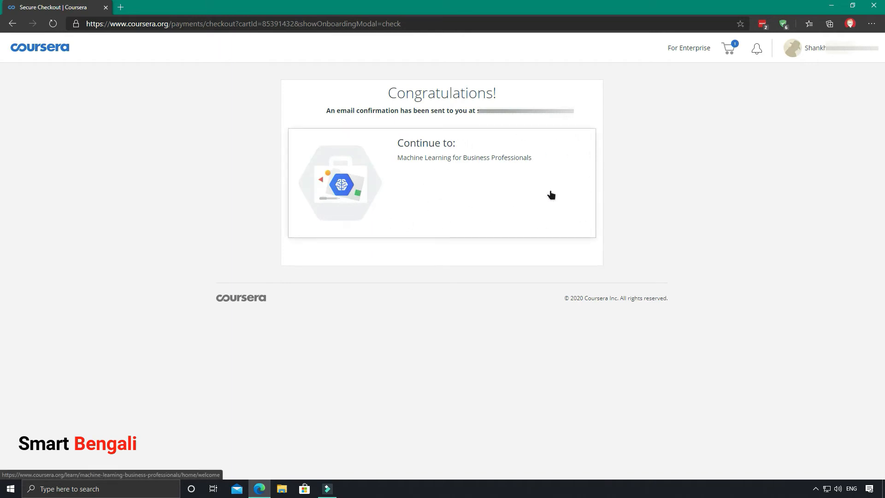
mouse_move(485, 184)
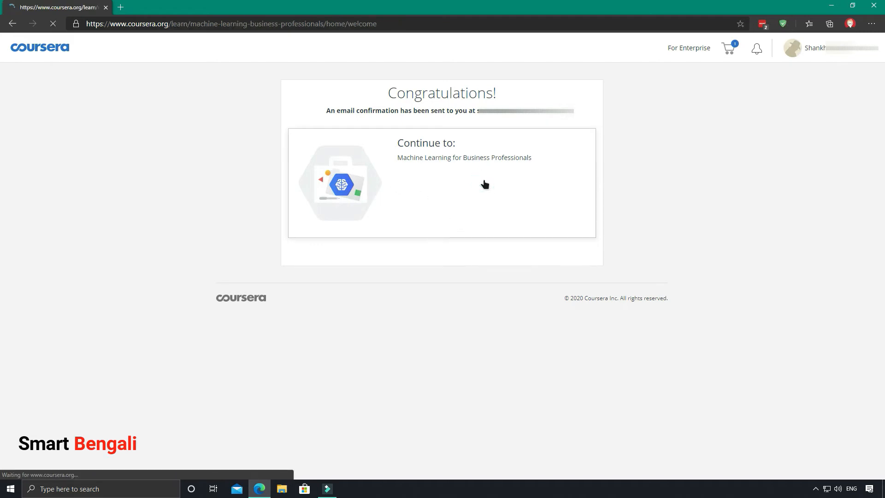
Continue into the course home, scroll the weekly schedule and expand then collapse the Instructor's Note
click(465, 158)
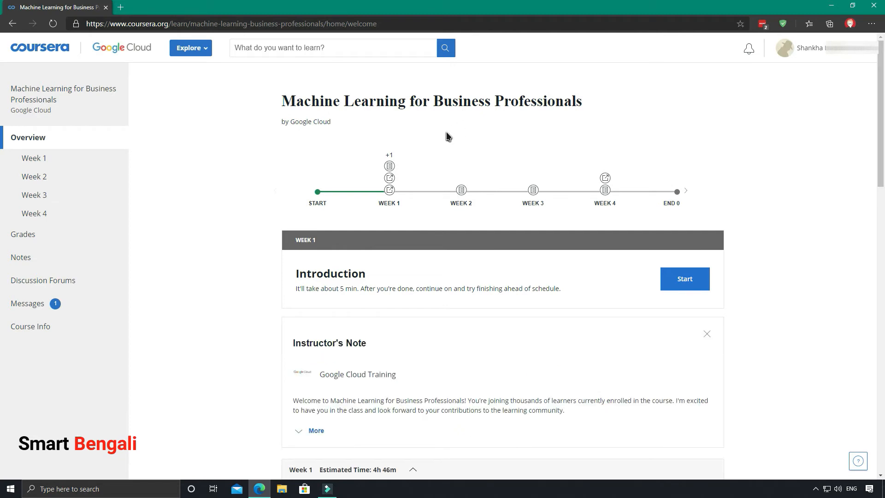
mouse_move(34, 159)
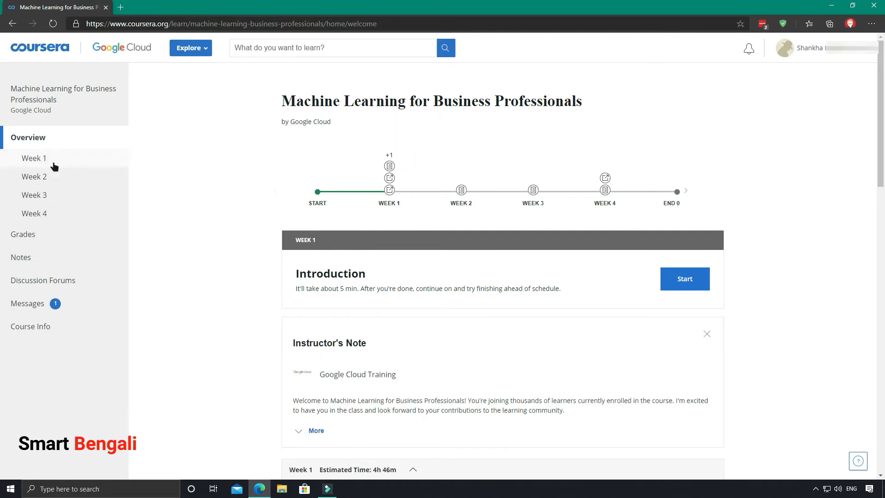
mouse_move(34, 213)
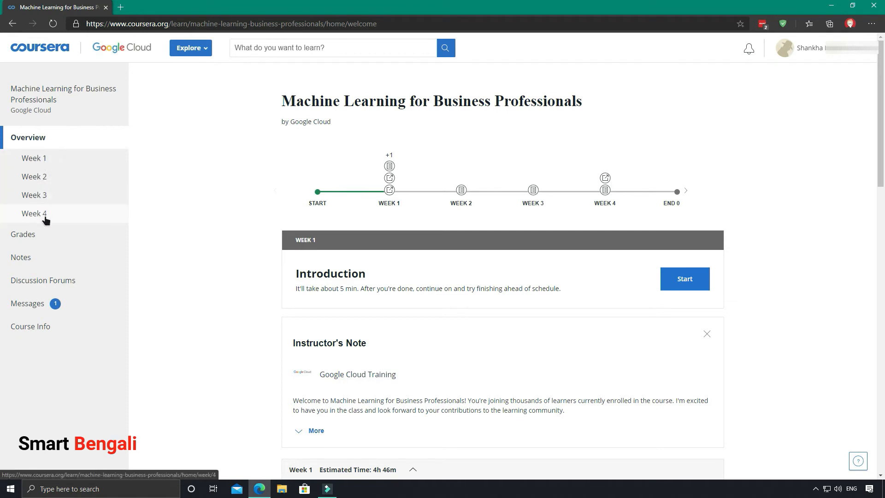
mouse_move(301, 179)
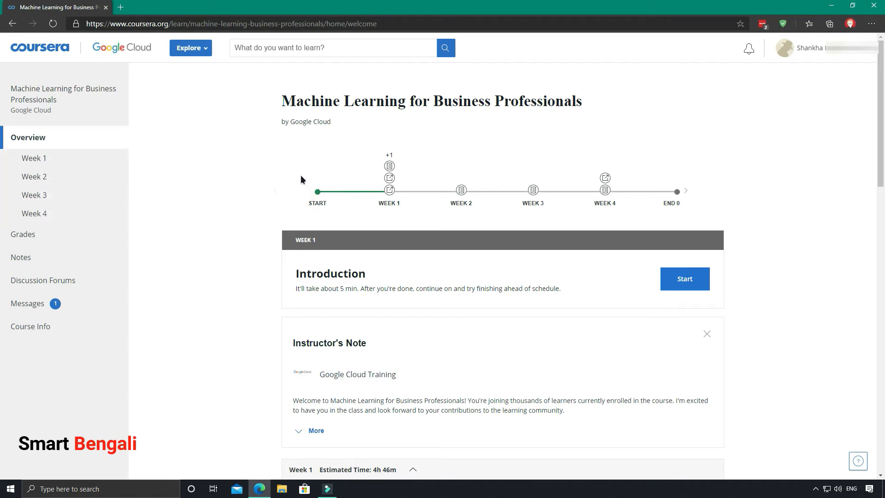
mouse_move(373, 209)
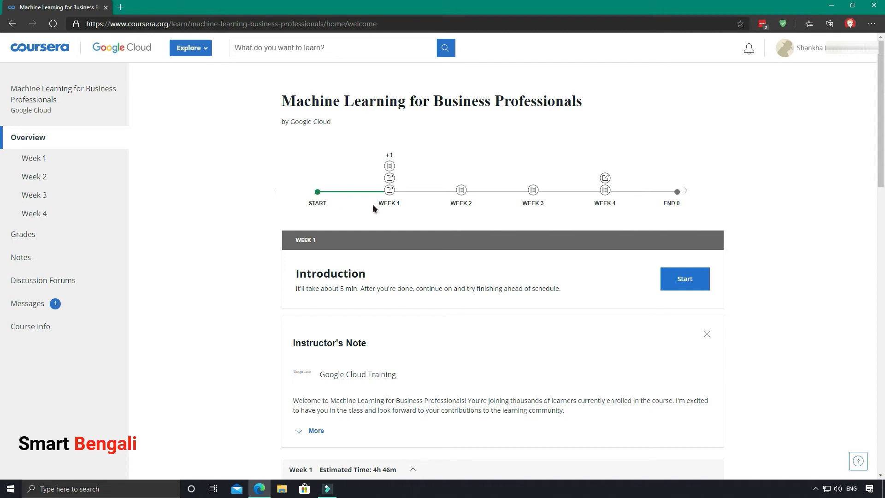
mouse_move(332, 204)
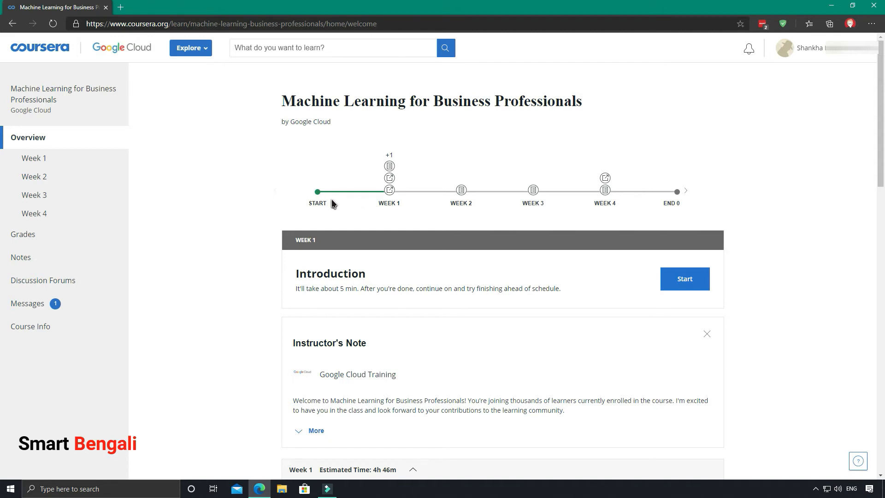
mouse_move(341, 204)
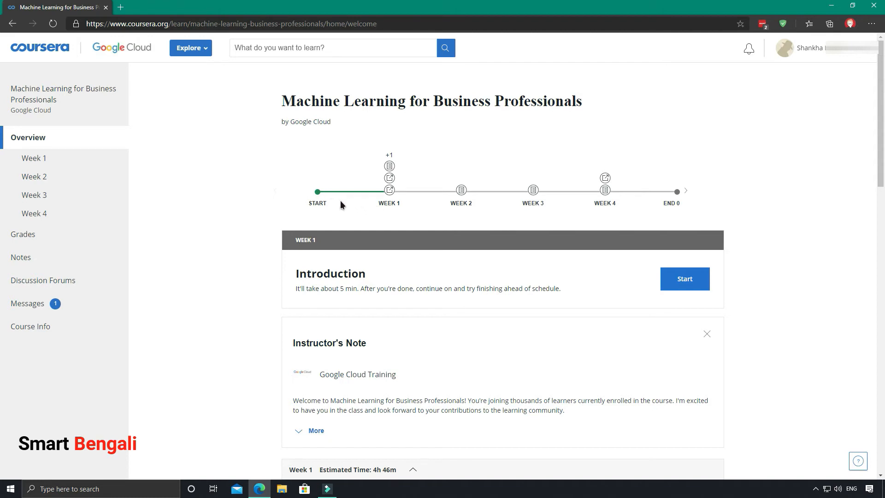
mouse_move(367, 206)
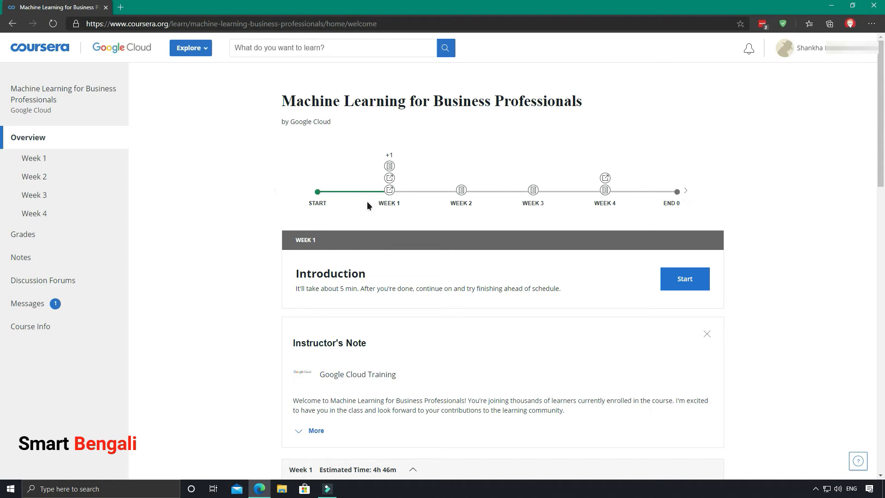
mouse_move(389, 166)
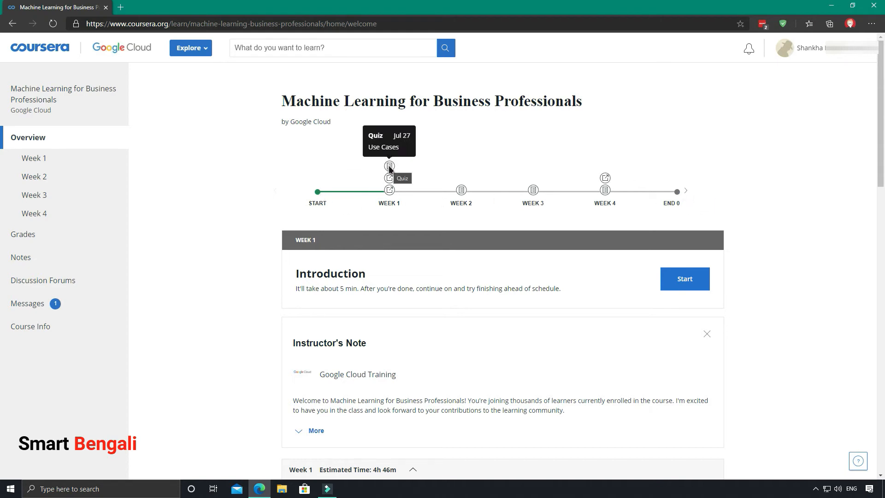
mouse_move(389, 178)
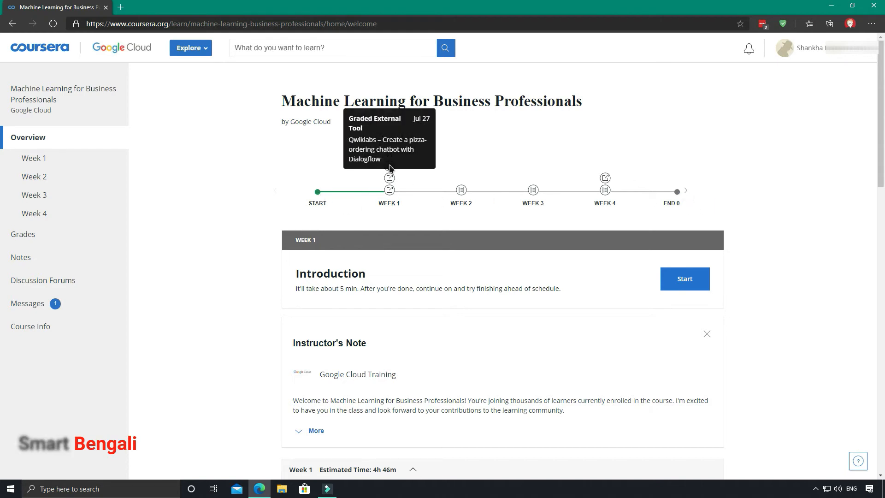
mouse_move(389, 190)
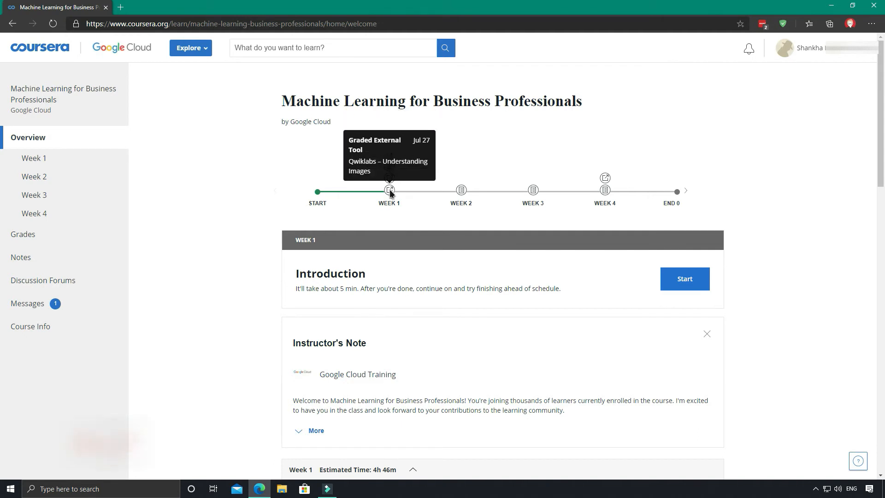
mouse_move(461, 190)
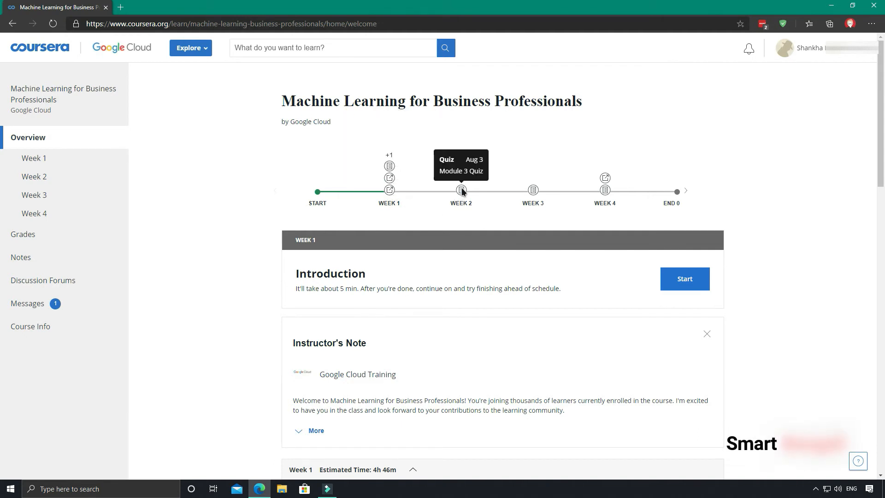
mouse_move(532, 190)
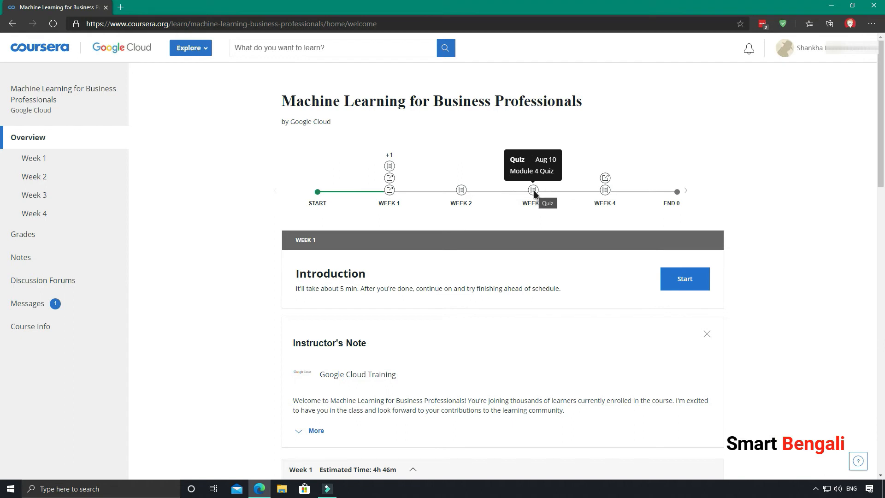
mouse_move(605, 195)
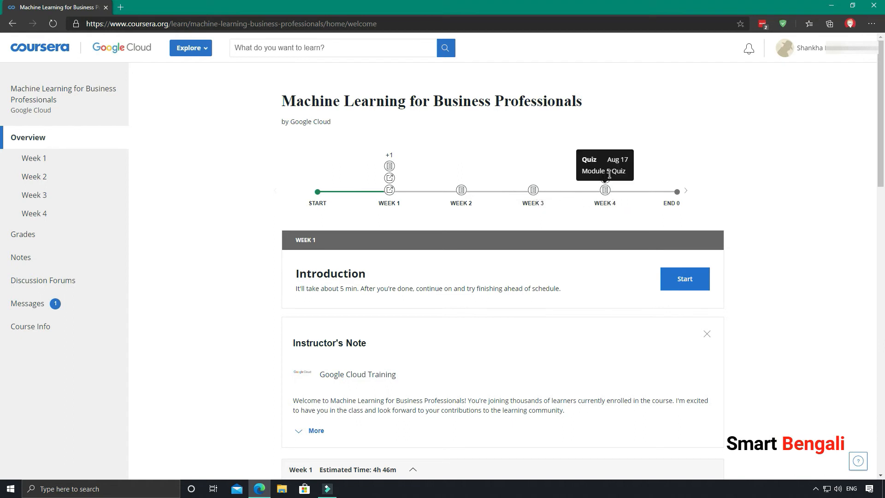
scroll(down, 3)
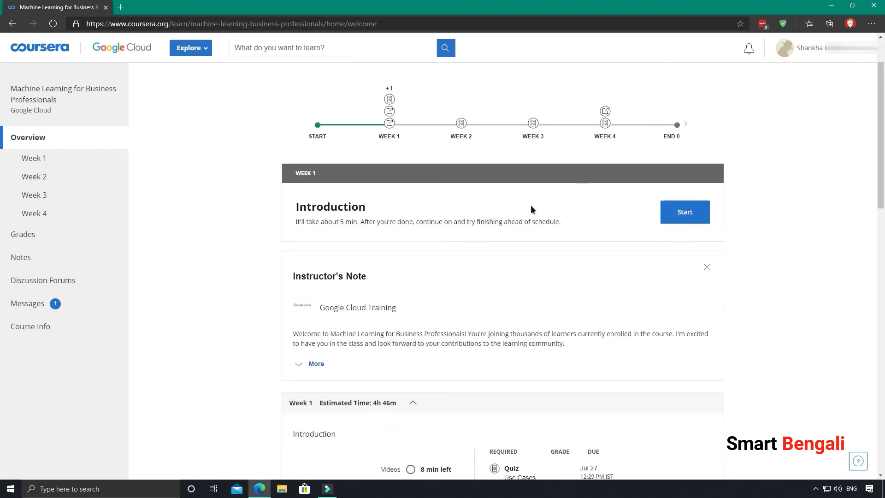
scroll(down, 3)
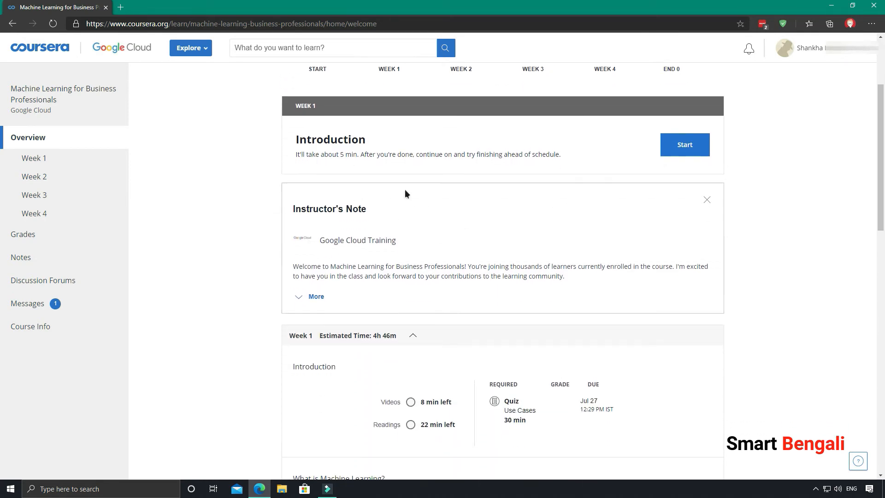
click(316, 296)
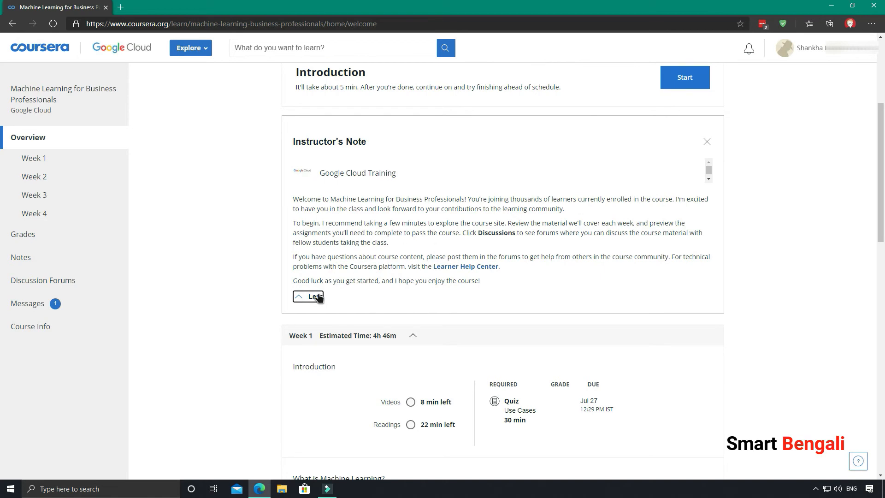
click(308, 297)
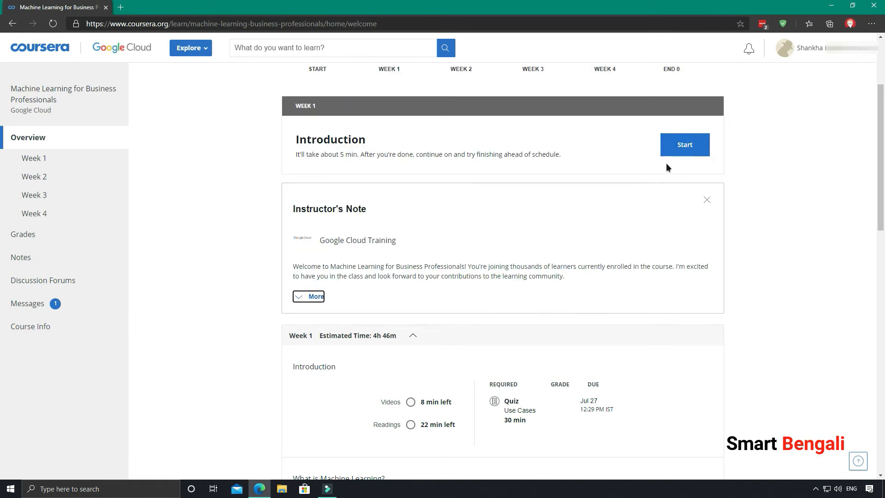
Start the Introduction lesson, dismiss the tip and play the Introduction video
click(684, 145)
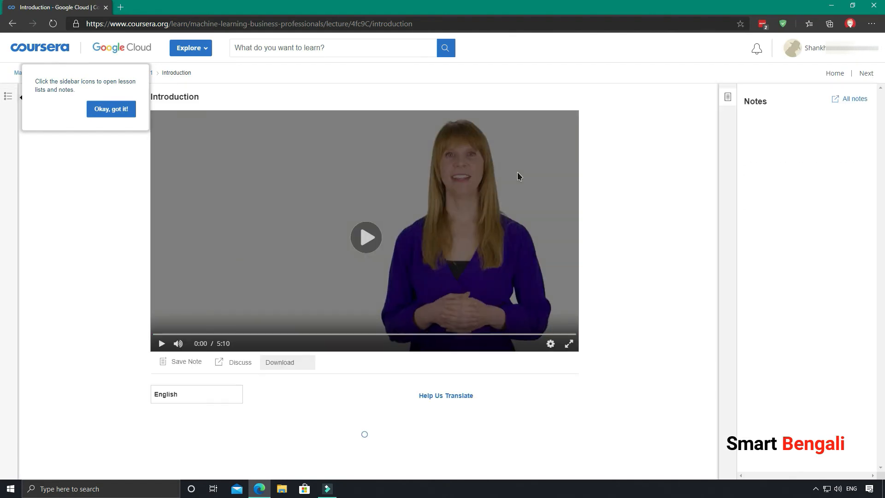
click(111, 109)
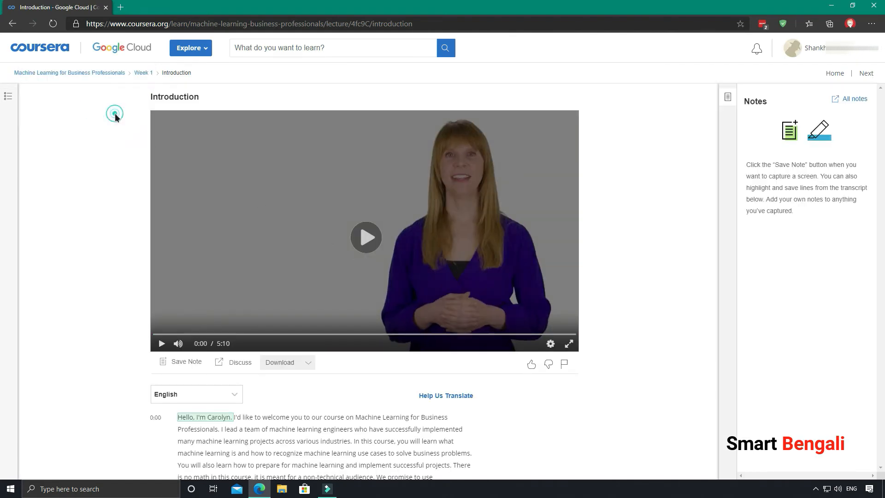
click(365, 237)
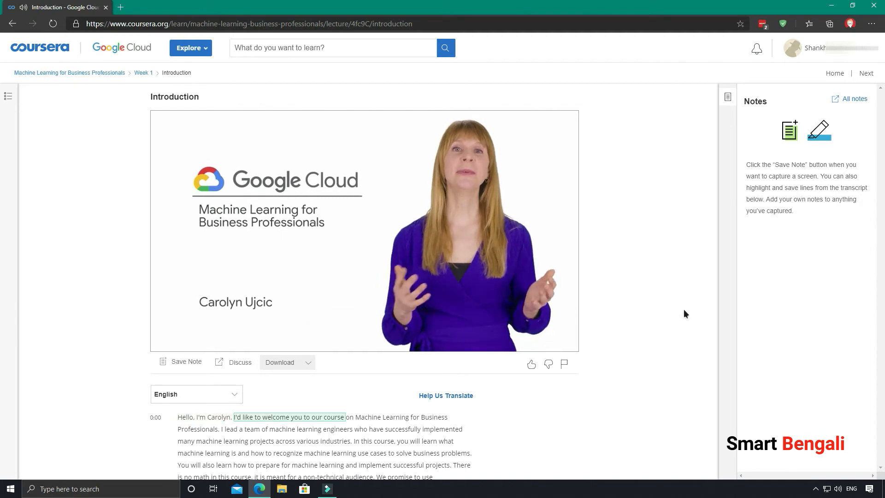
click(364, 231)
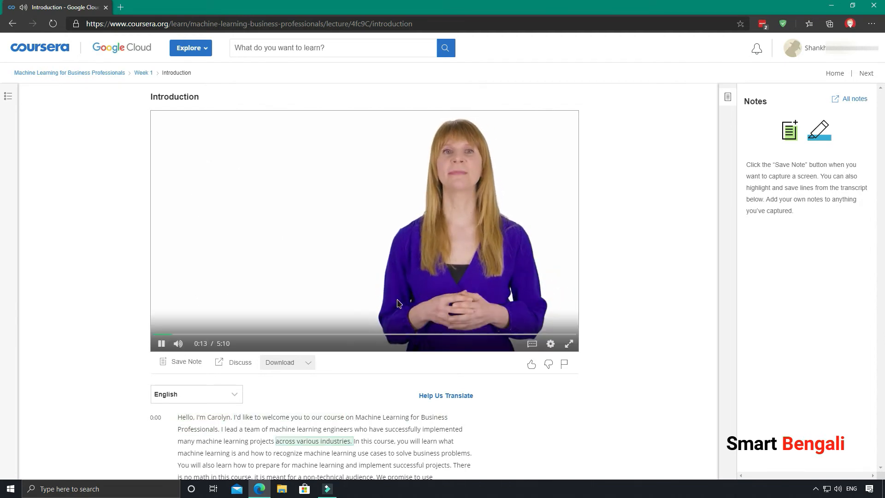
Move to the 'How to download course resources' reading and mark it as completed
click(866, 73)
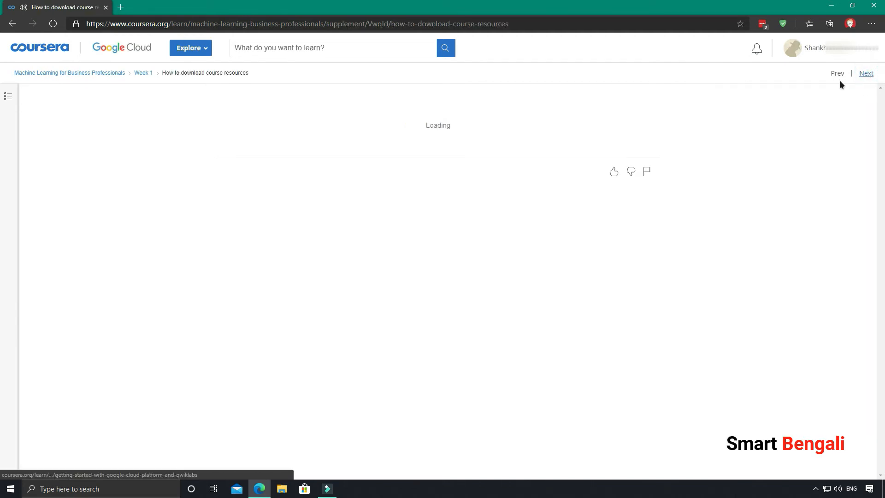
click(362, 194)
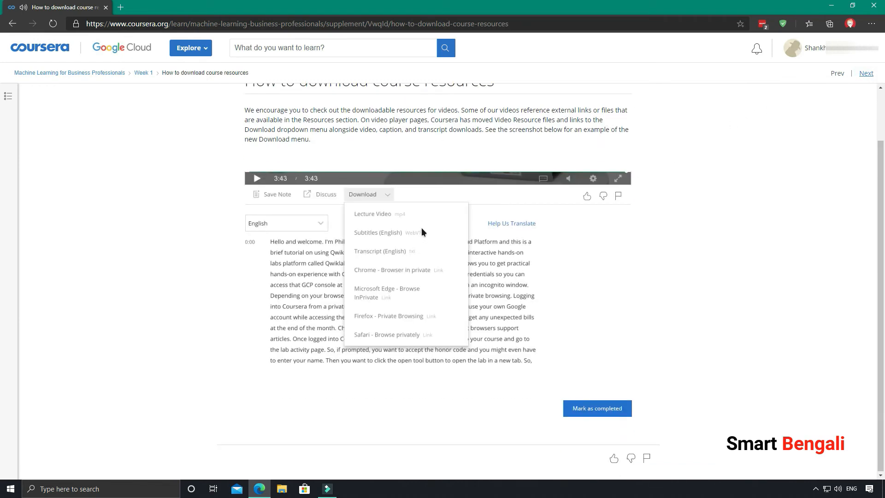
scroll(up, 3)
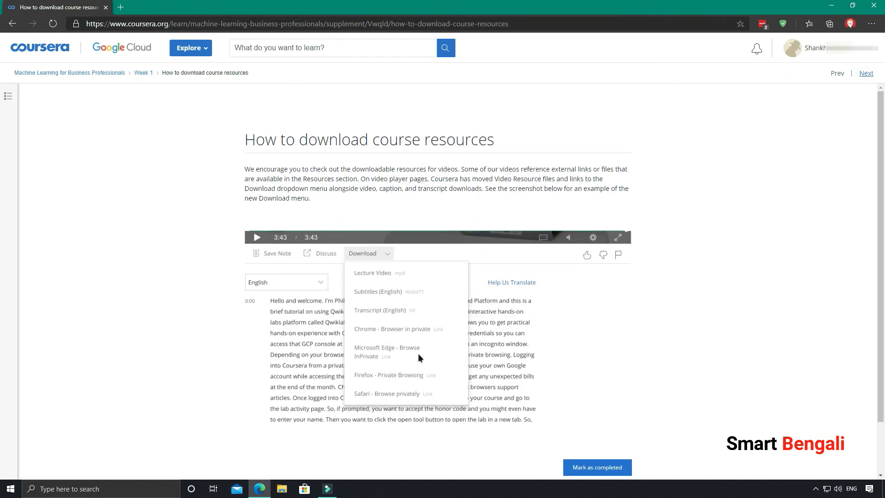
mouse_move(624, 443)
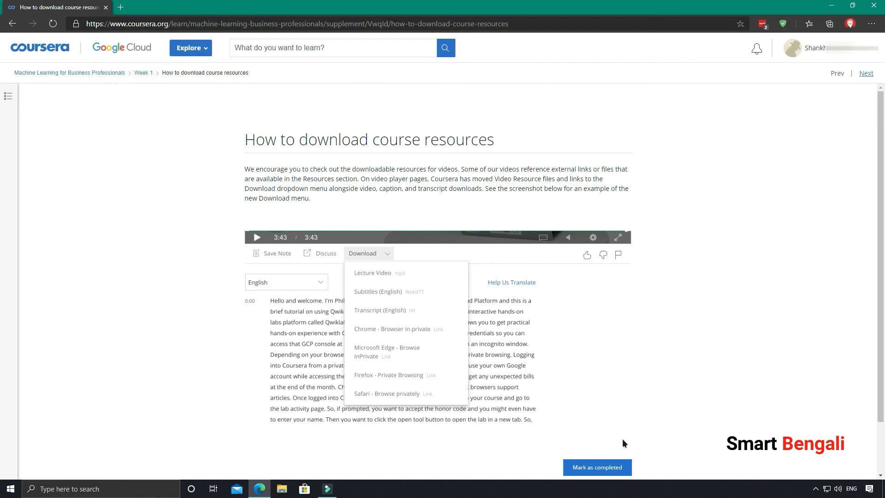
mouse_move(585, 274)
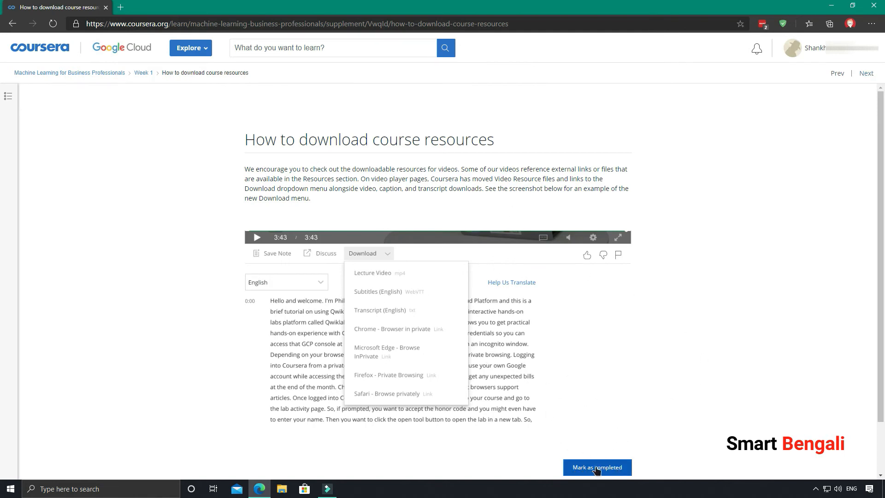
click(596, 468)
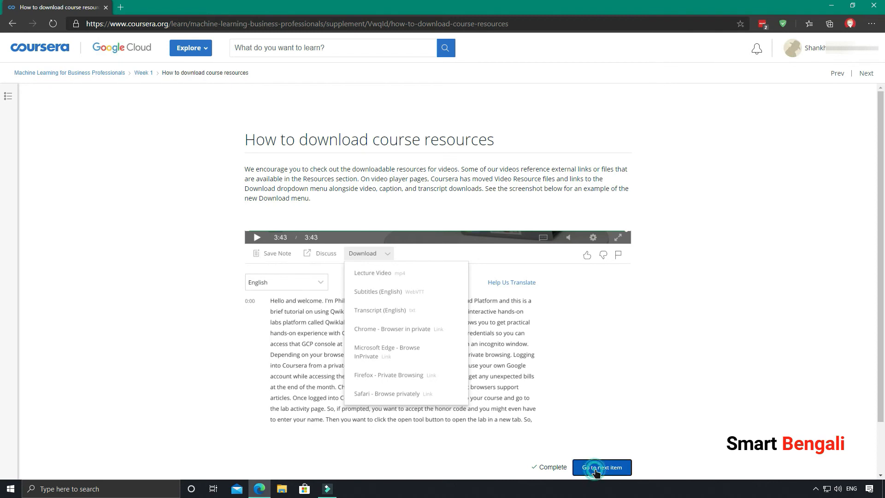
Go to the next lesson item and show then hide the course lesson outline
click(601, 467)
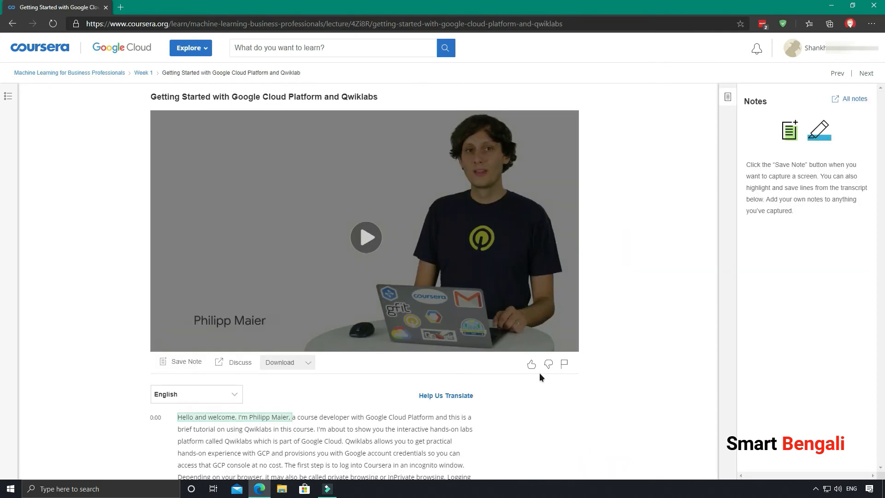
mouse_move(616, 216)
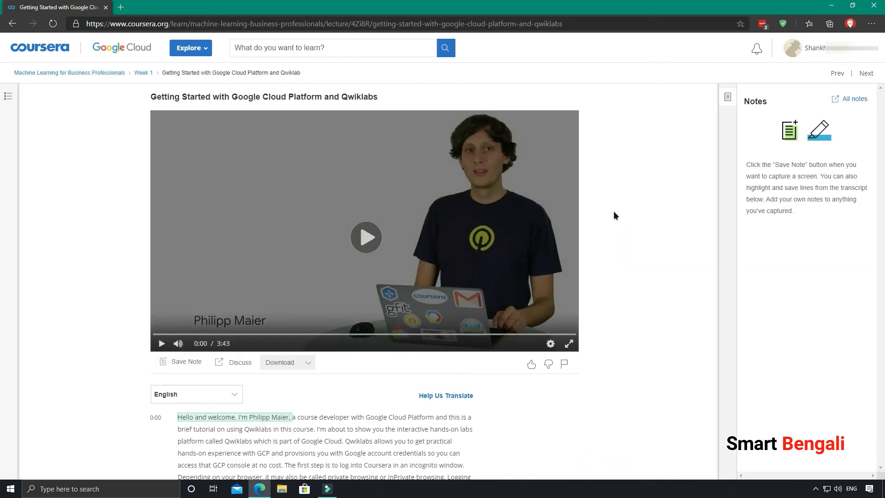
mouse_move(69, 72)
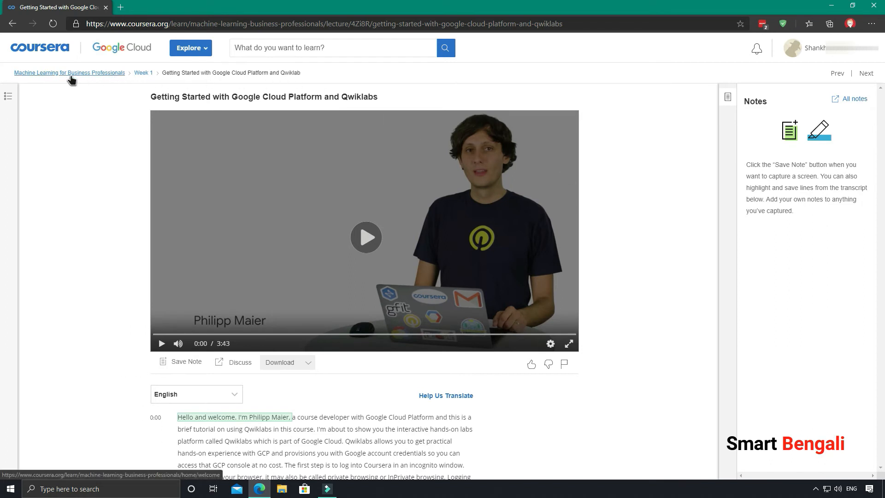
click(8, 96)
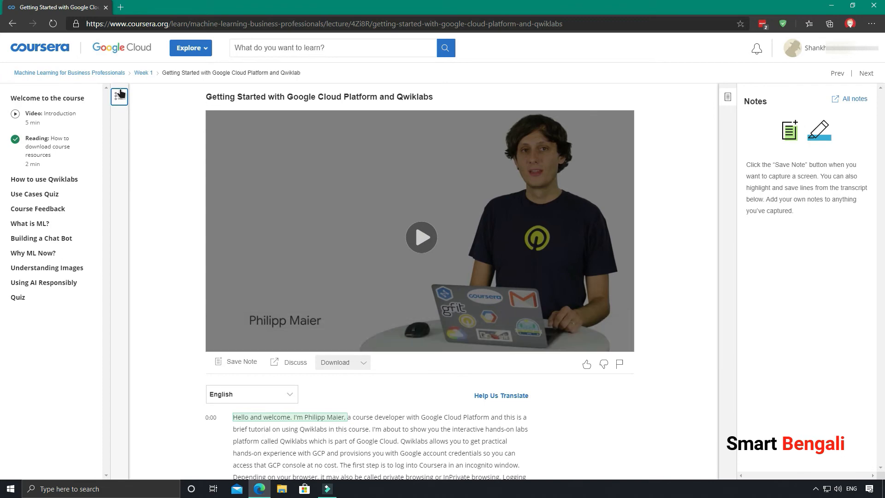
click(119, 95)
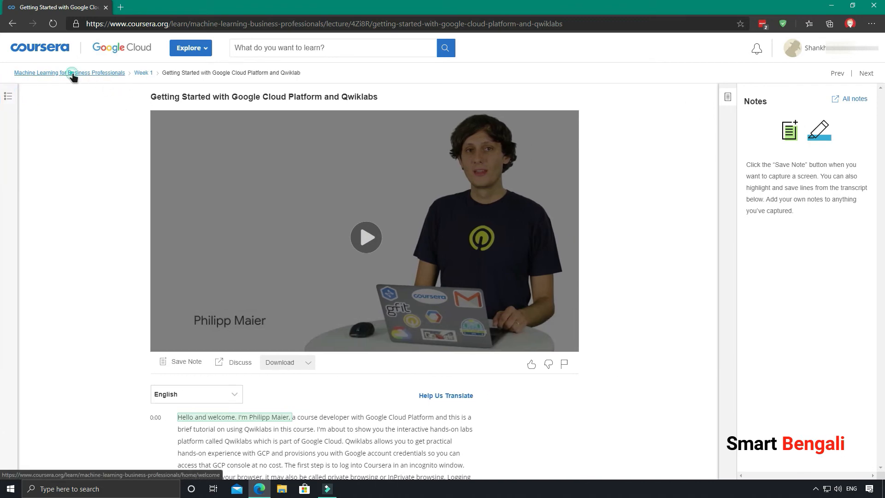
Return to the course overview via the breadcrumb and scroll through the Week 1 schedule
click(57, 72)
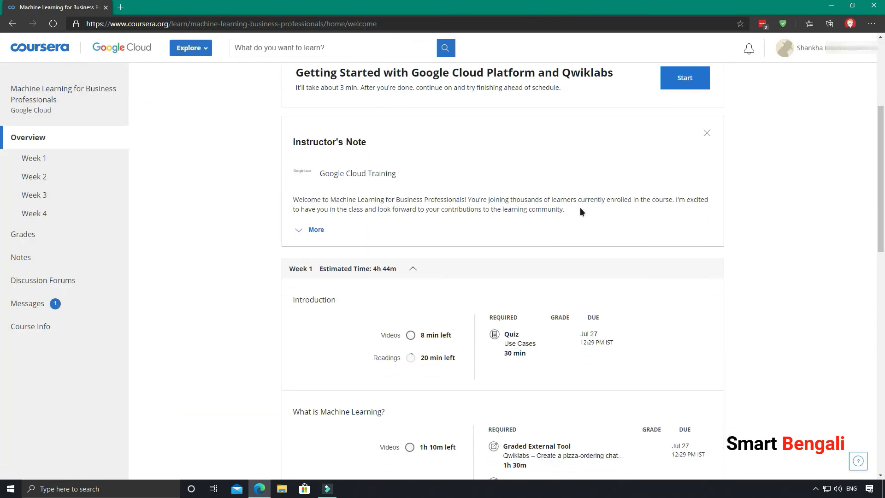
scroll(up, 3)
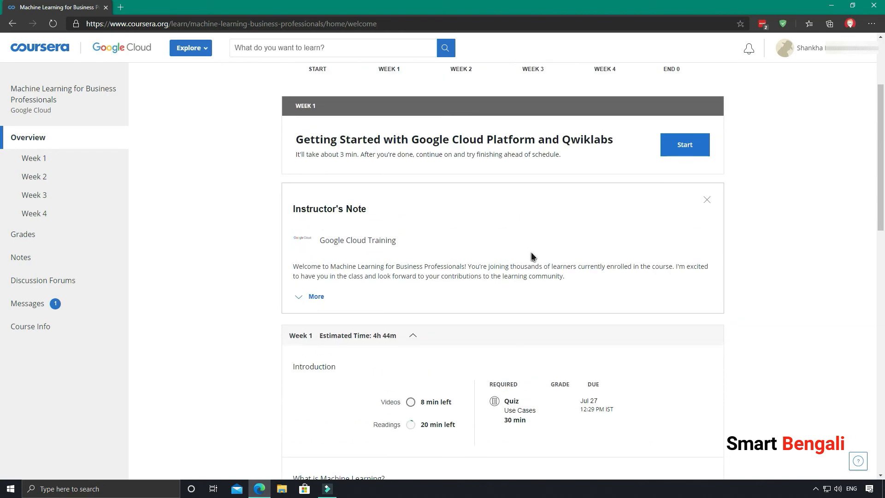
scroll(down, 3)
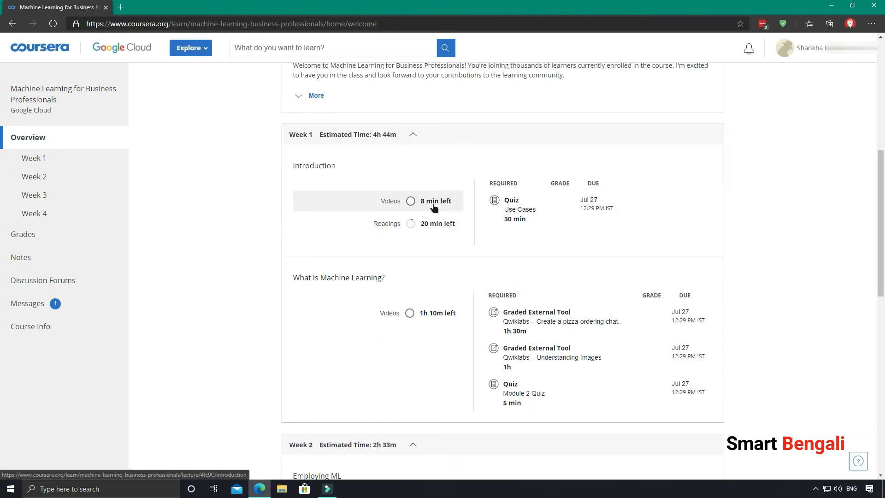
scroll(up, 3)
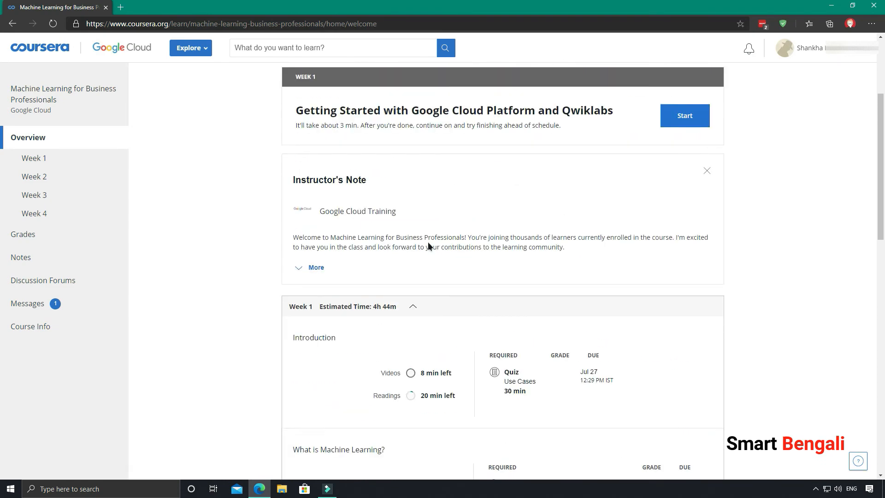
Review the Course Info page, then bring up the Grades page listing the eight assignments
click(30, 326)
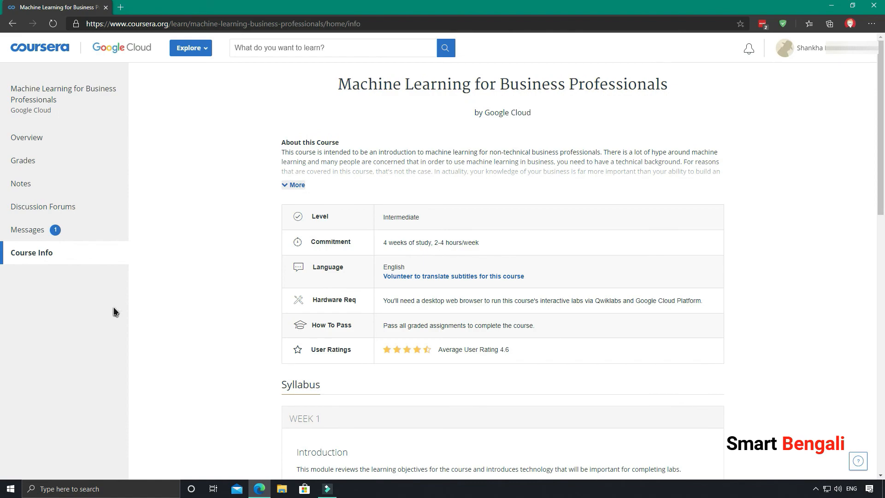
scroll(down, 3)
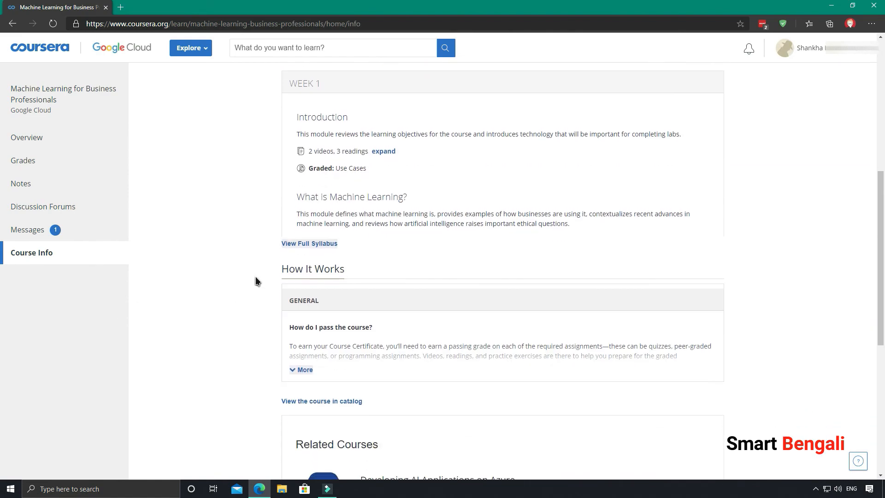
scroll(up, 3)
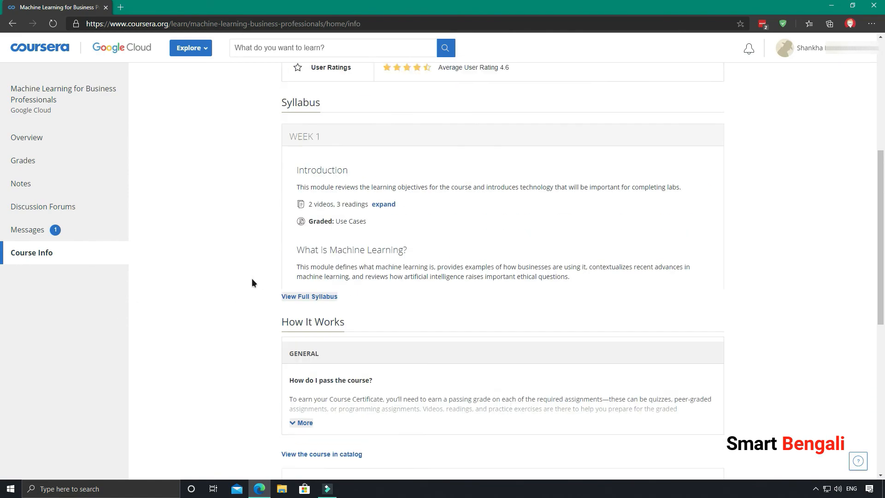
scroll(up, 3)
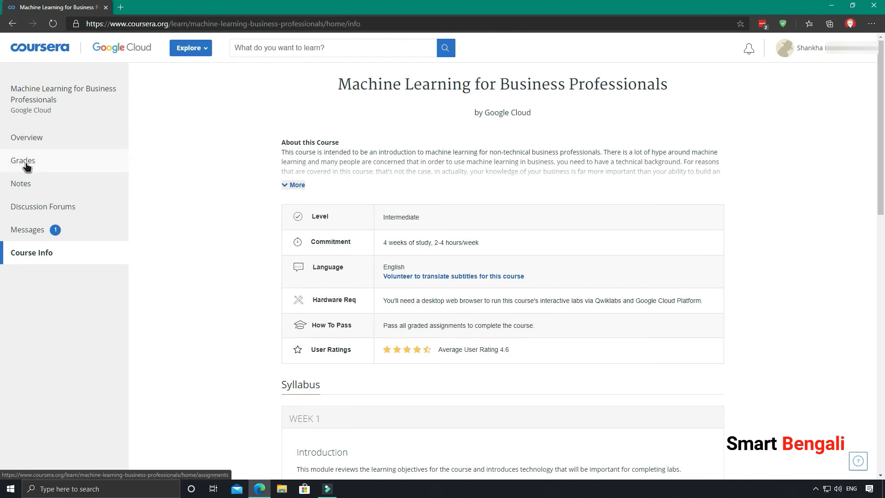
click(23, 160)
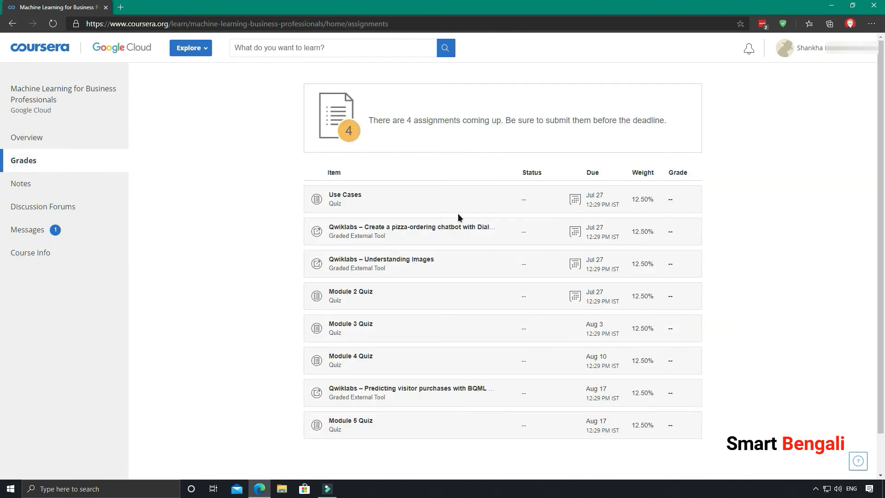
mouse_move(609, 266)
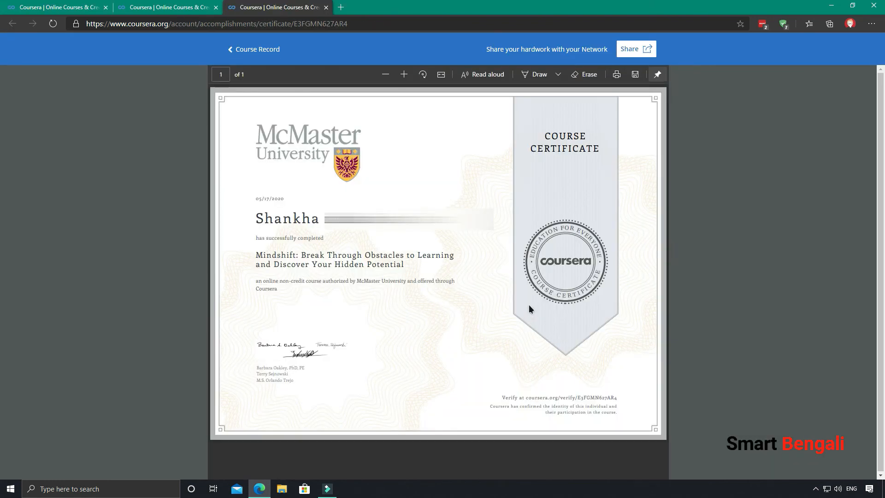
mouse_move(707, 322)
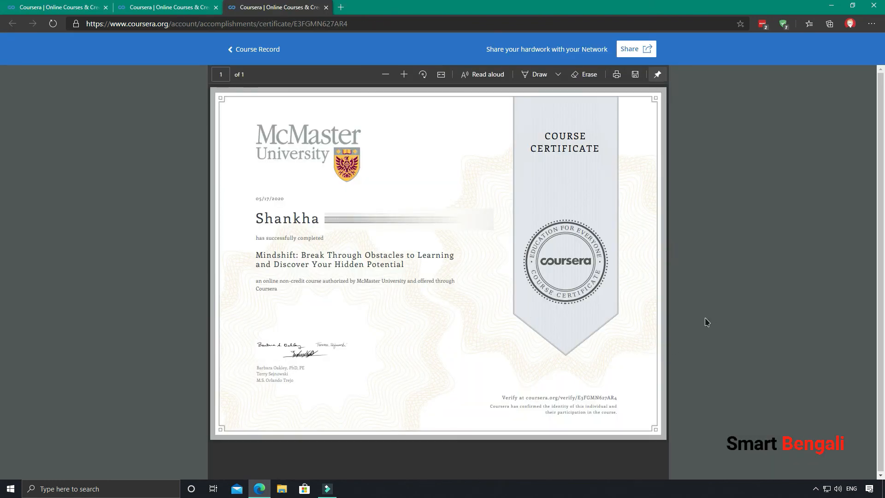
mouse_move(637, 320)
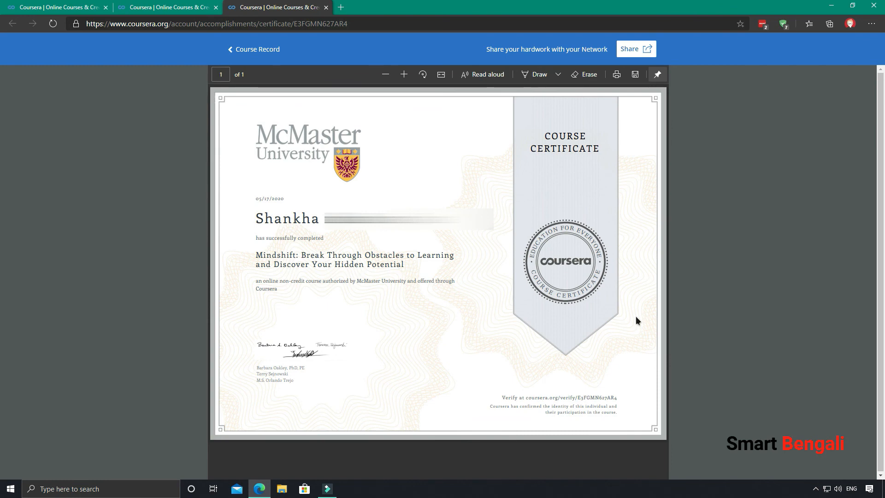
mouse_move(378, 130)
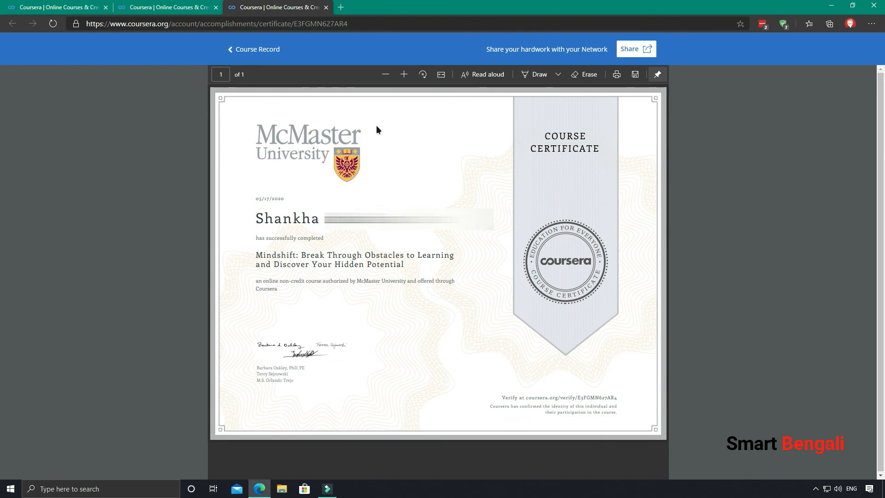
mouse_move(410, 206)
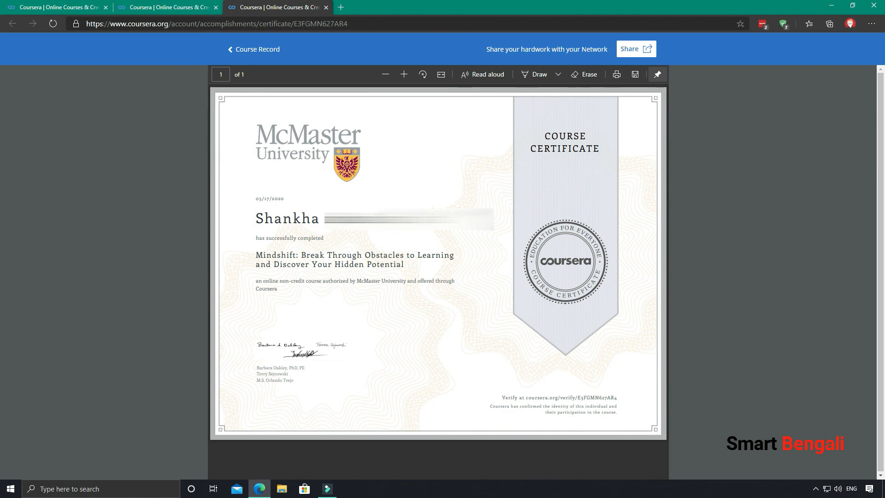
mouse_move(409, 198)
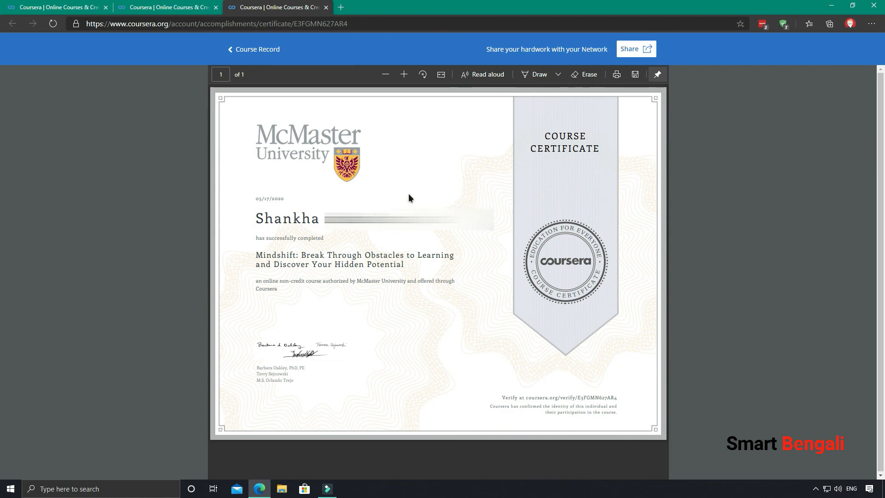
mouse_move(448, 201)
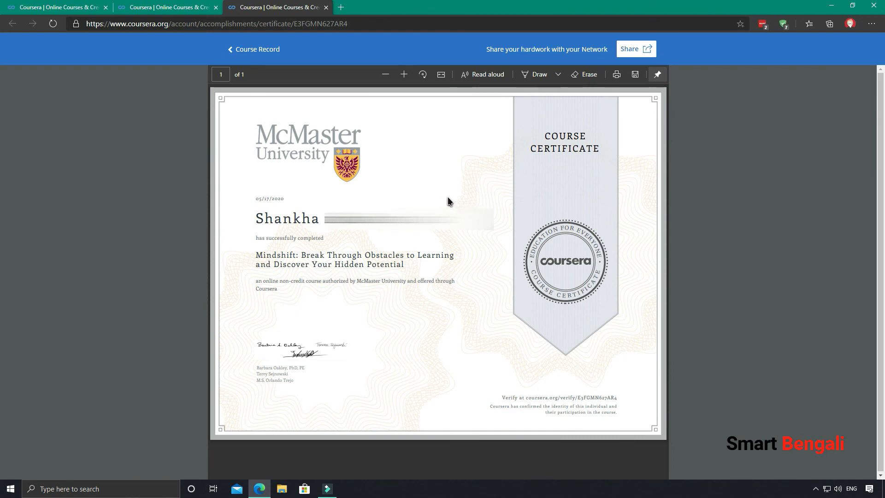
mouse_move(459, 196)
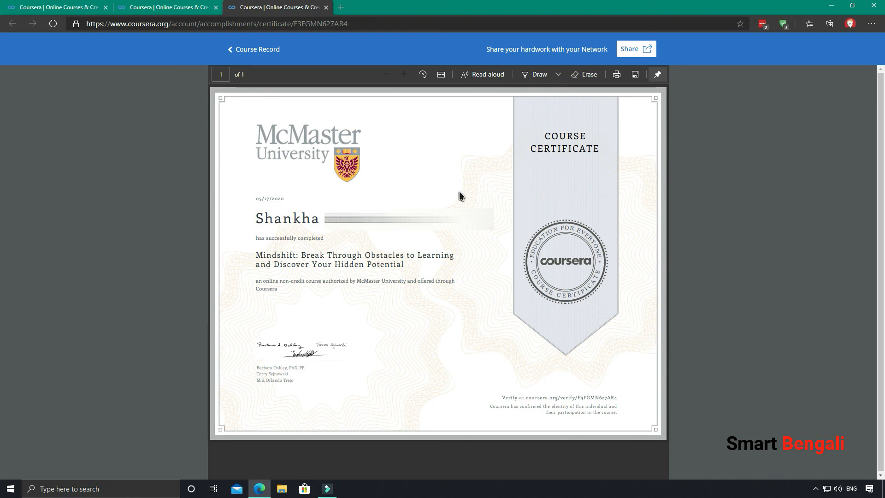
mouse_move(466, 149)
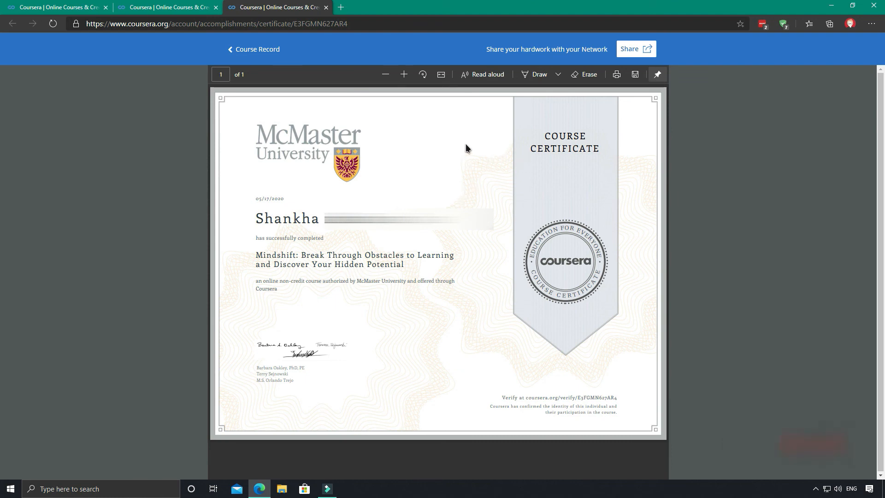
mouse_move(283, 467)
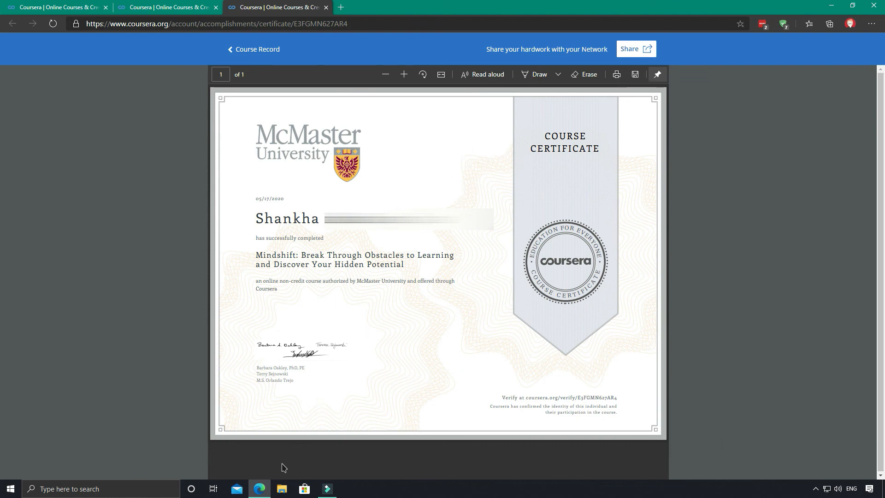